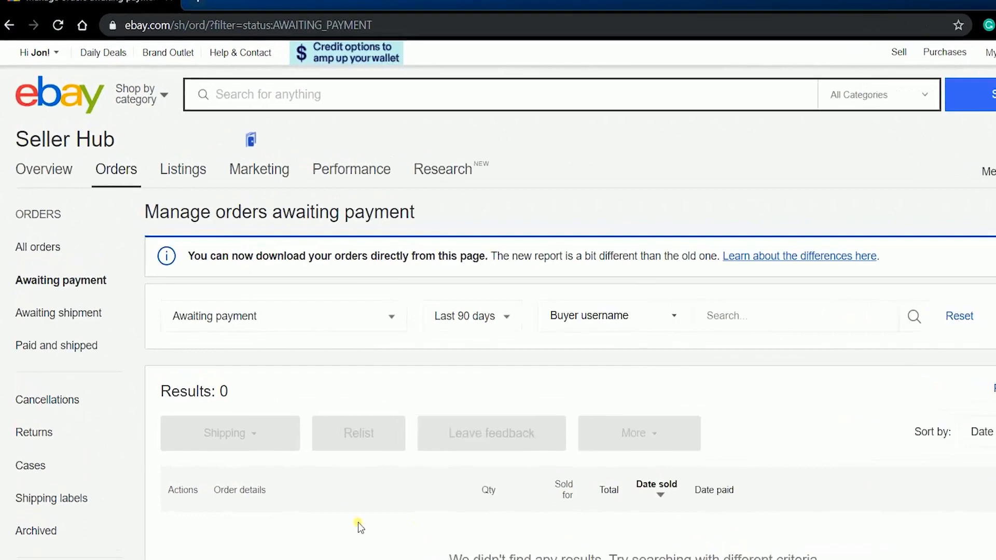
Go from Marketing to Promotions and start a new order discount
left_click(258, 169)
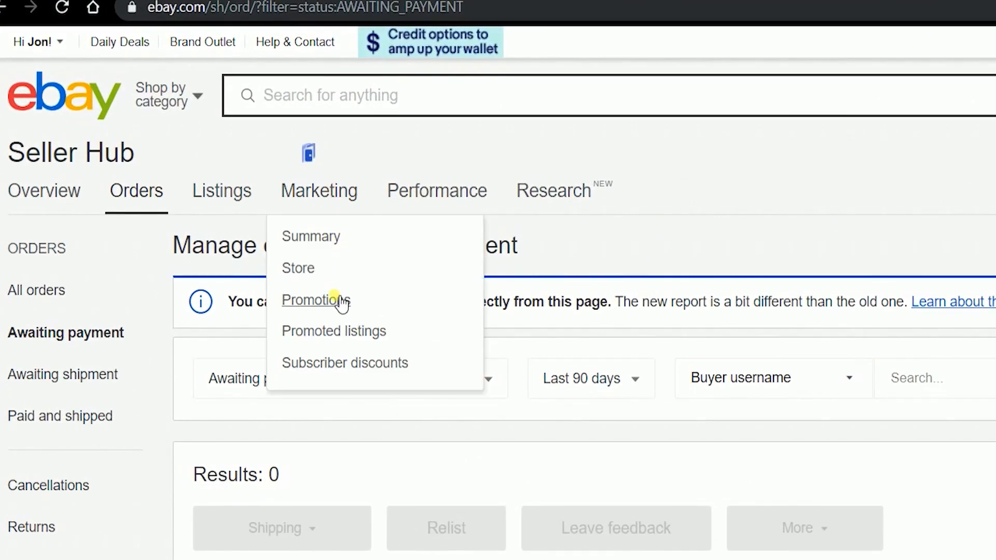
left_click(316, 300)
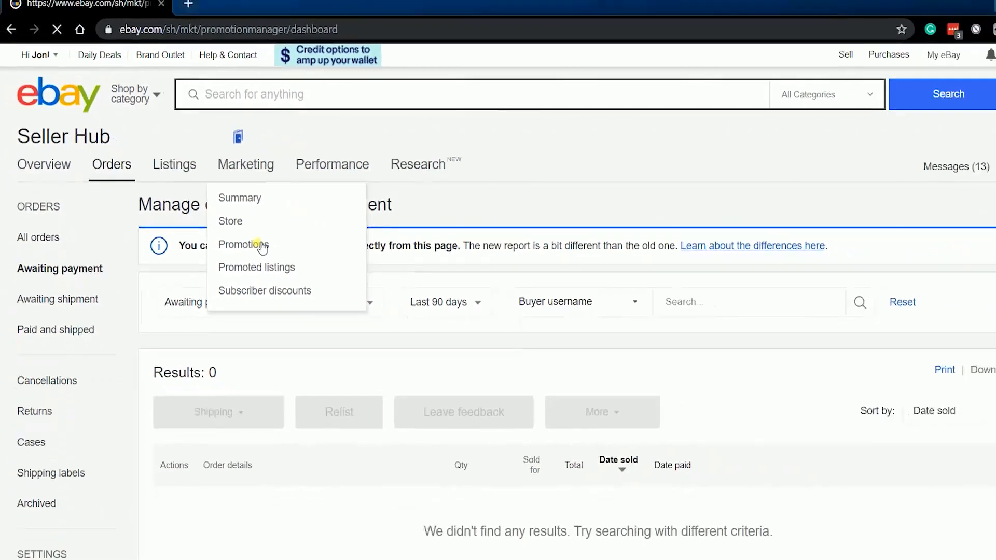
left_click(243, 245)
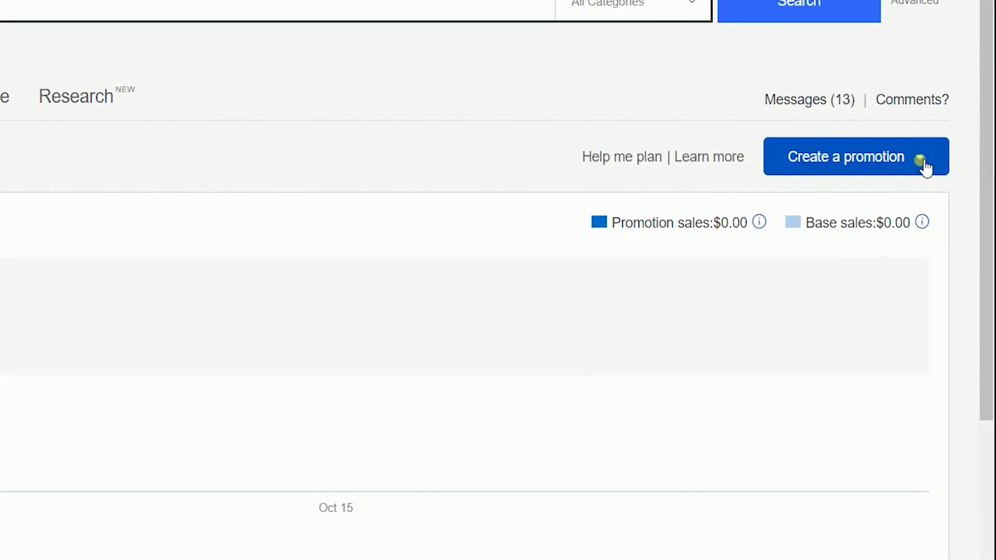
left_click(855, 156)
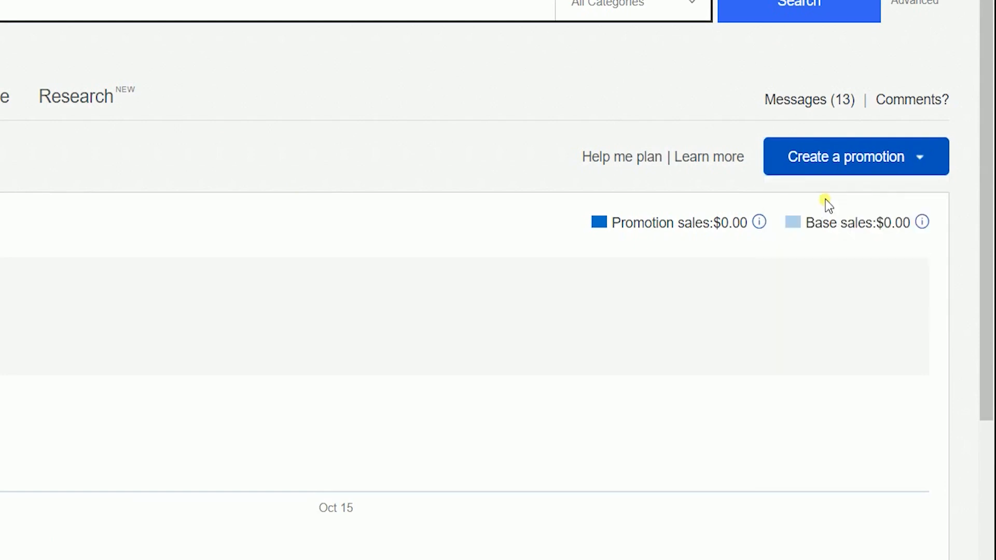
left_click(845, 156)
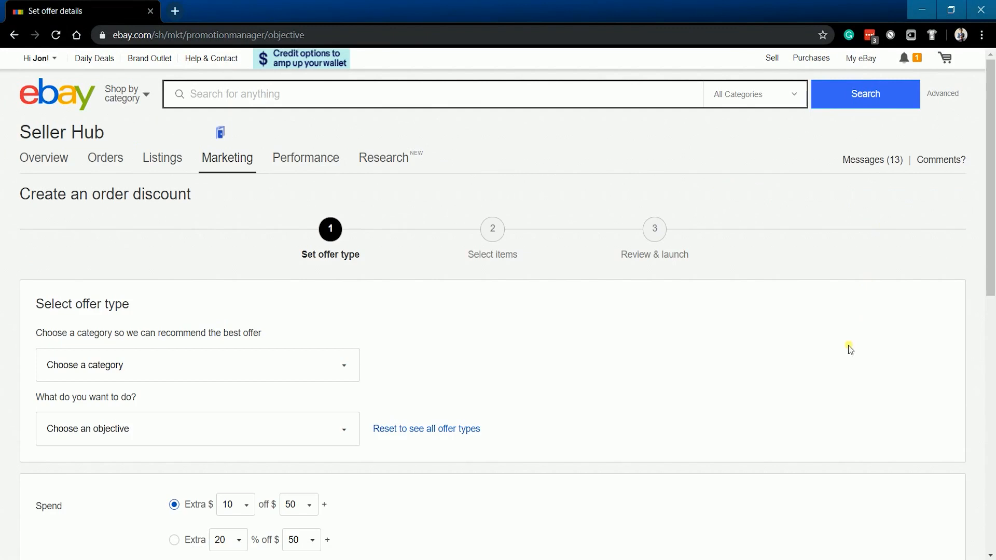
Target the discount at Fashion apparel with the Introduce new items objective
scroll("down", 3)
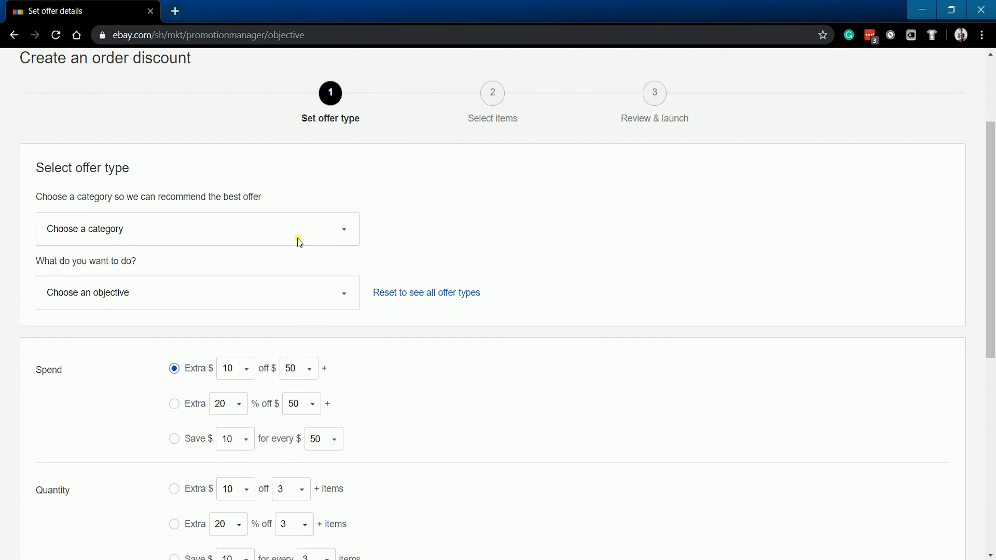
left_click(198, 229)
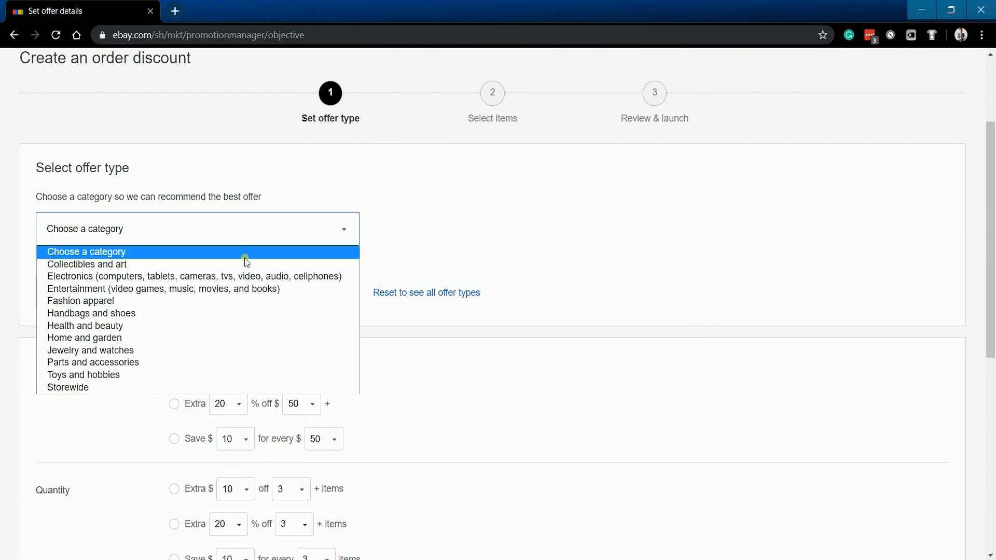
left_click(81, 300)
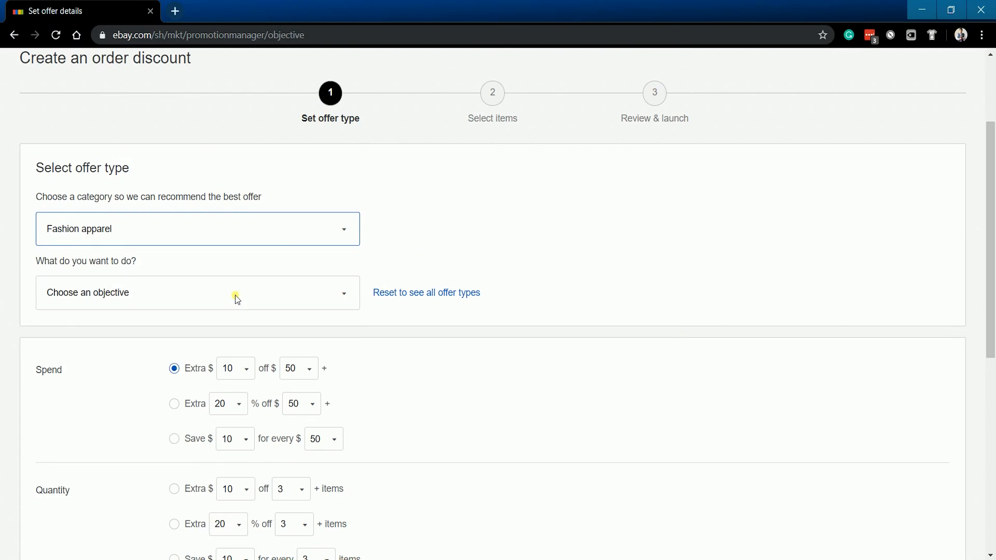
left_click(197, 292)
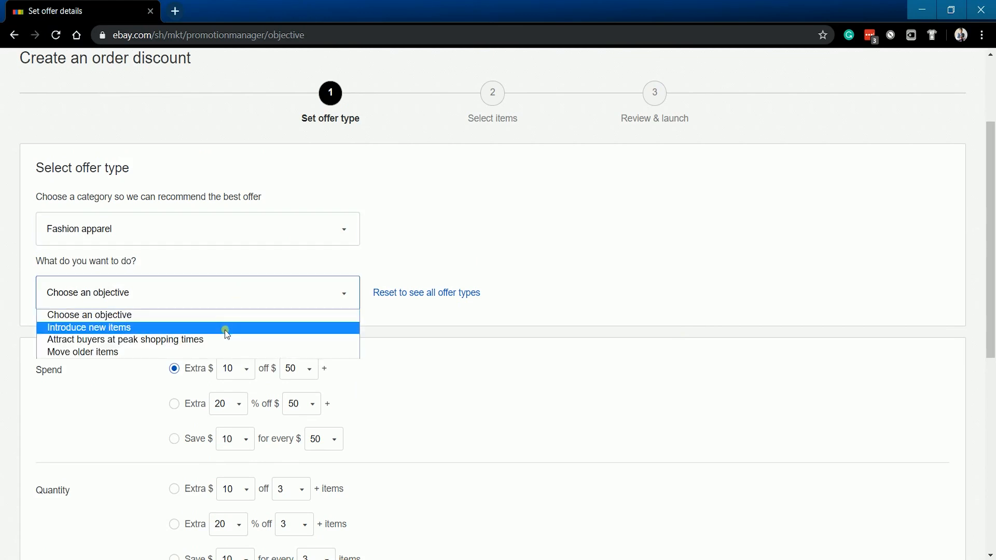
left_click(89, 327)
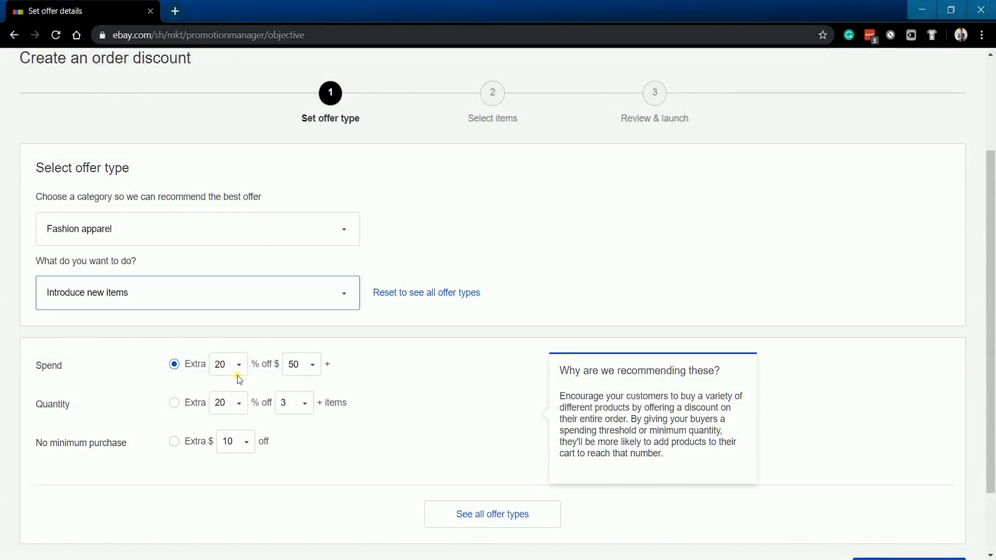
Keep the spend offer at 20% off and select the quantity-based offer
left_click(227, 364)
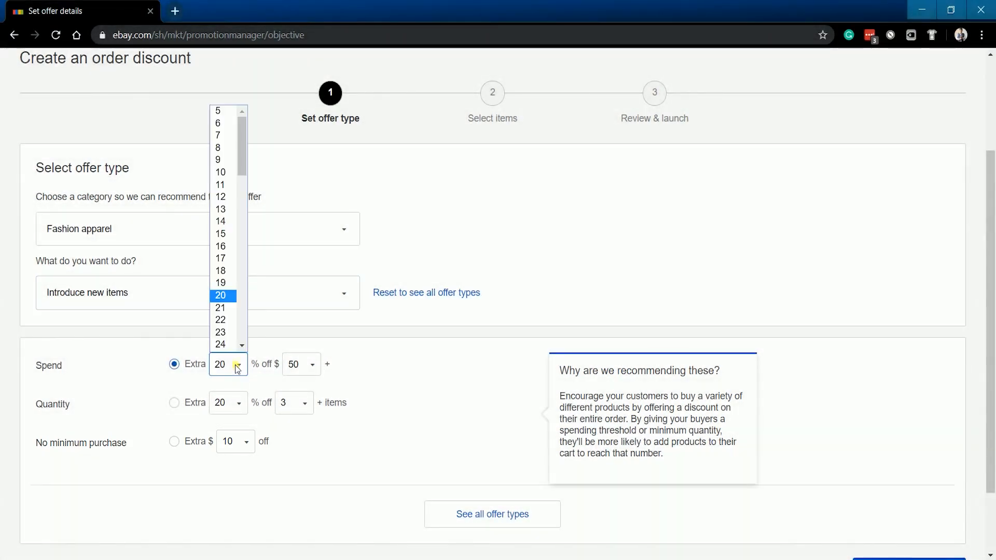
left_click(220, 295)
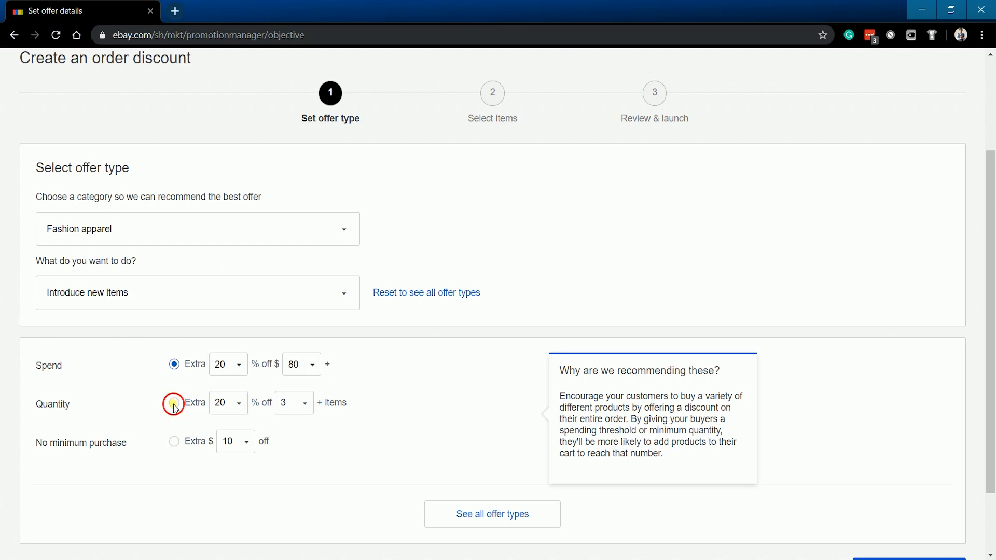
left_click(175, 402)
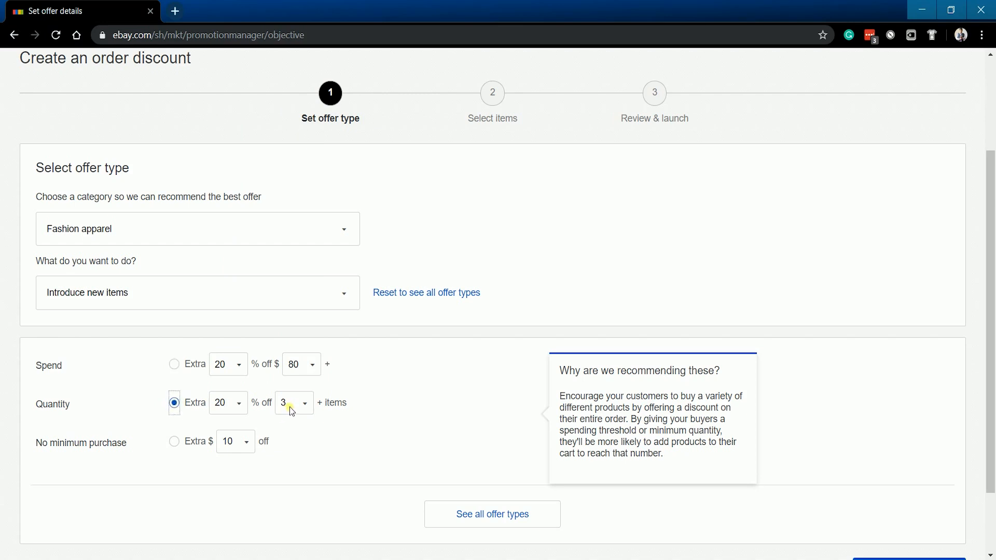
left_click(294, 403)
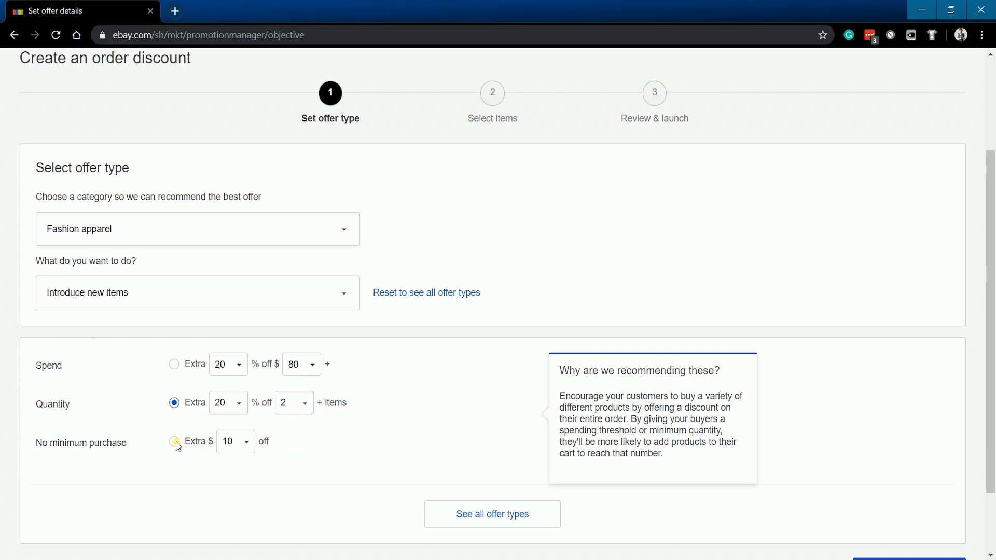
Choose the no-minimum-purchase offer and set its discount to $5 off
left_click(235, 441)
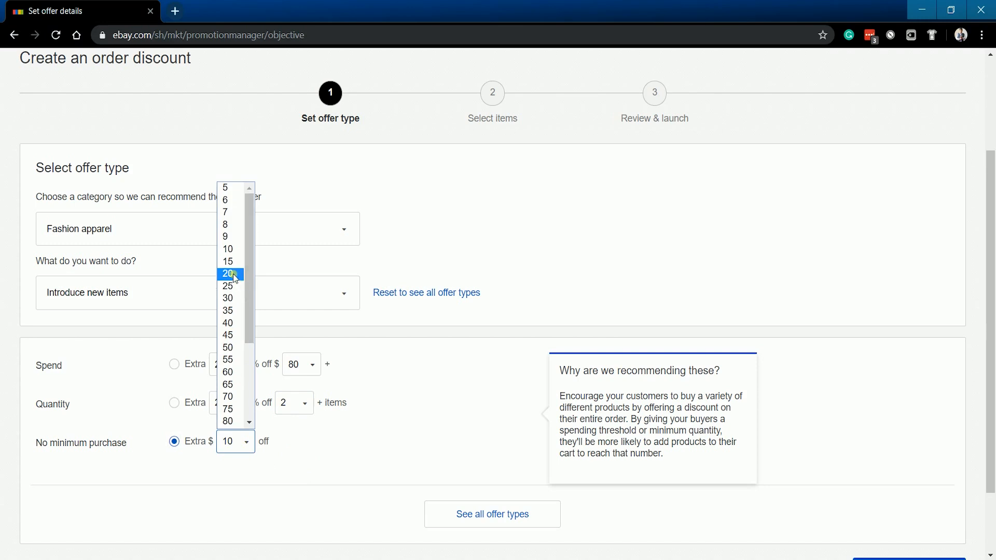
left_click(227, 274)
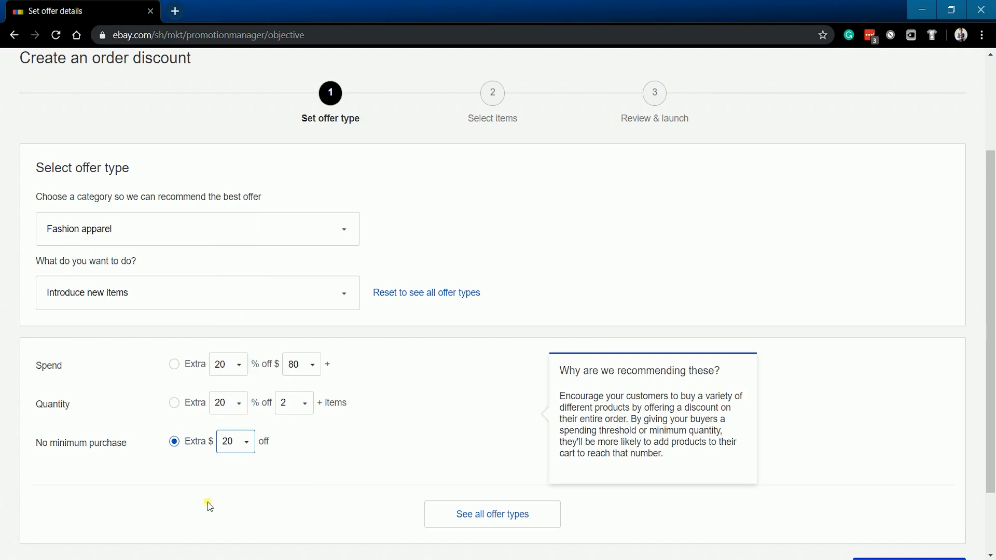
left_click(234, 441)
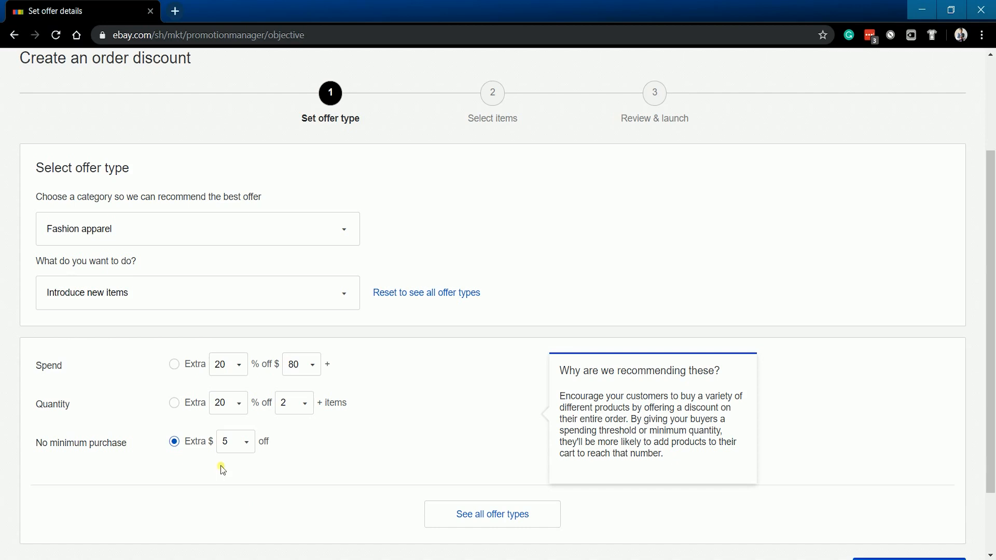
left_click(198, 292)
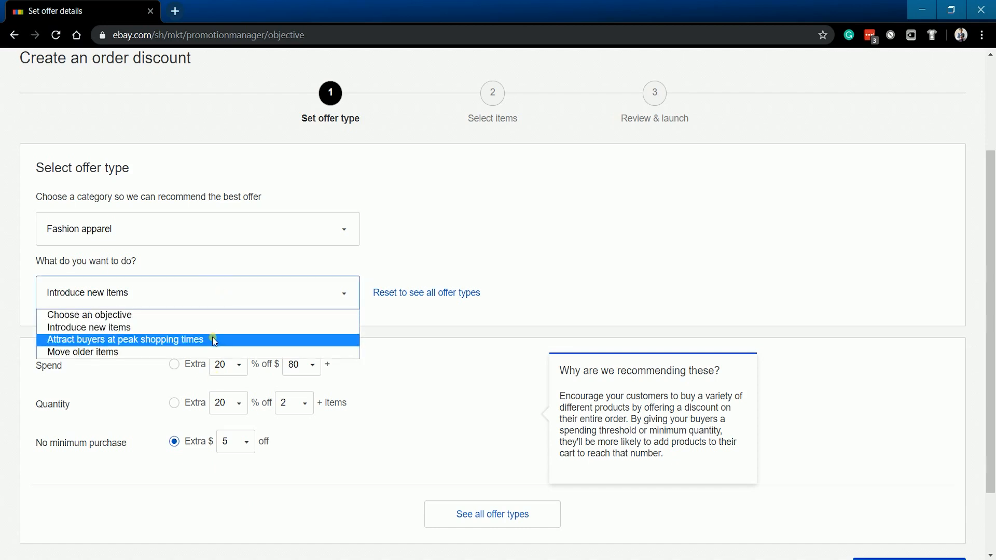
Switch the objective to Move older items and pick extra 20% off with no minimum
left_click(82, 351)
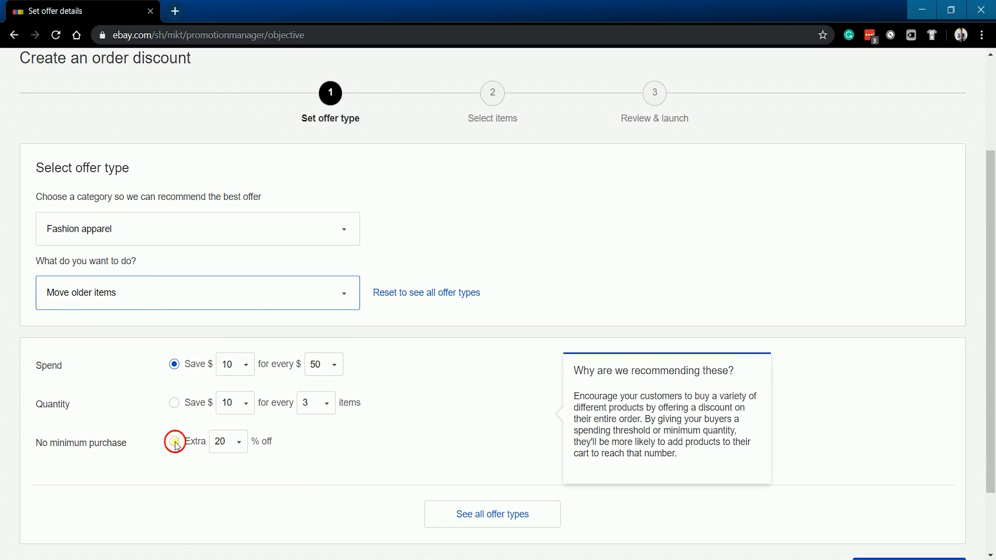
left_click(175, 441)
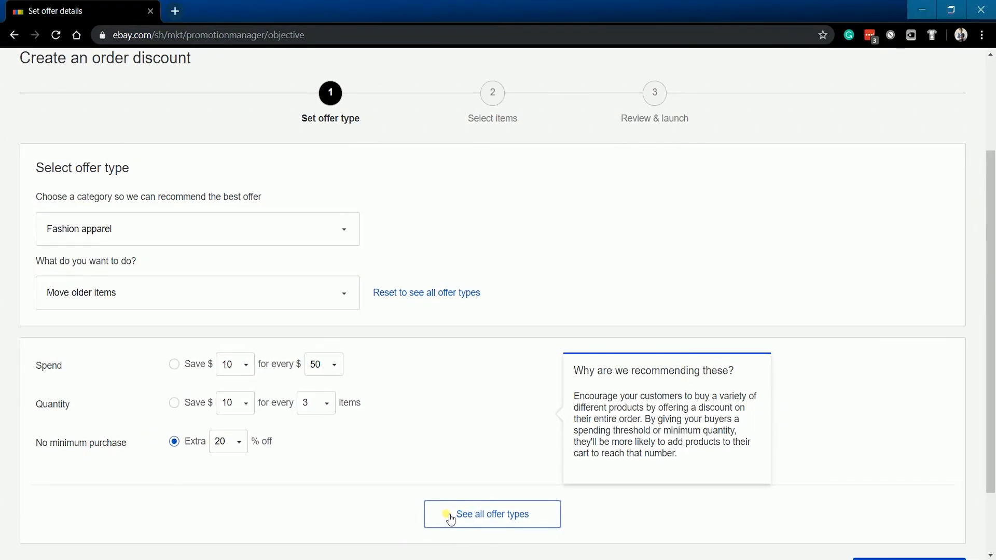
Show all offer types, pick Extra 20% off with no minimum, and continue to item selection
left_click(491, 514)
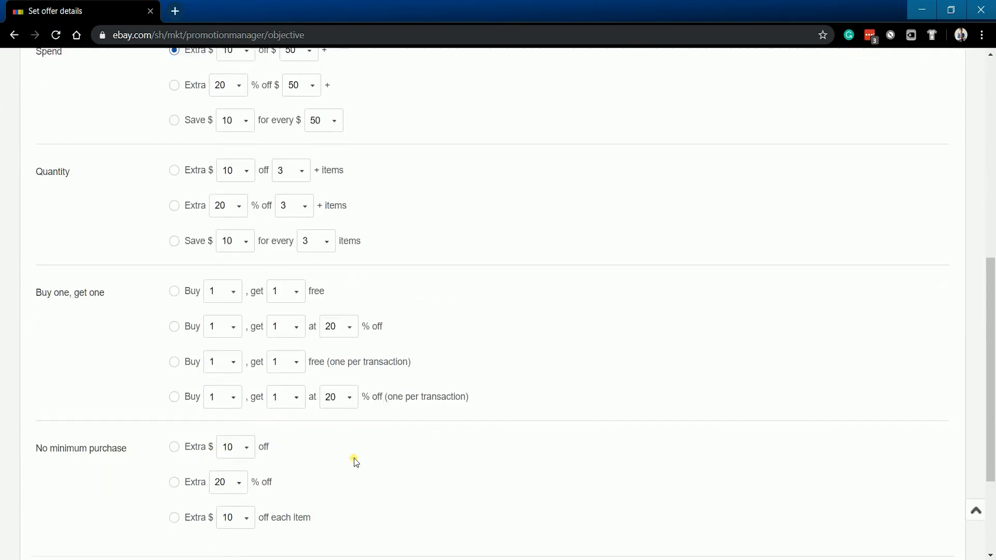
left_click(174, 392)
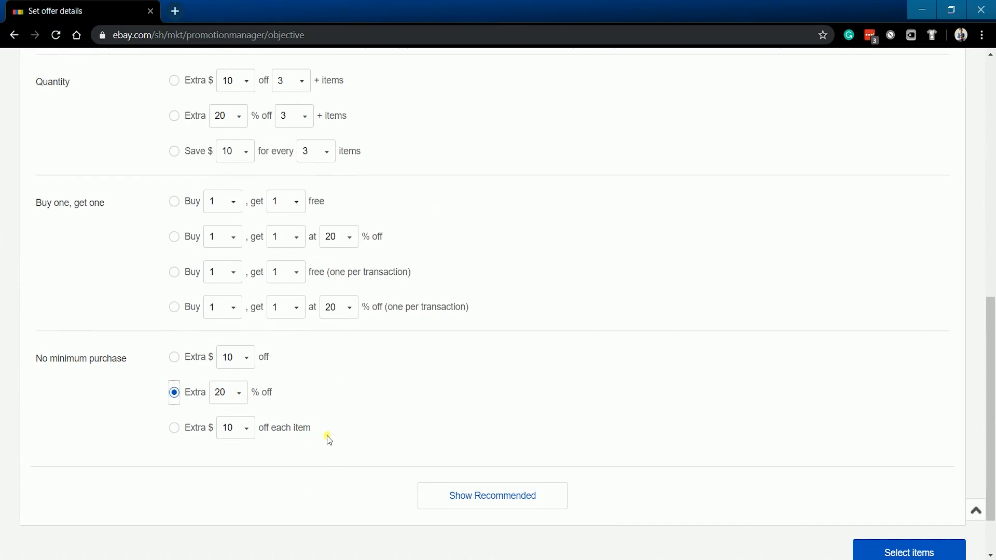
mouse_move(845, 546)
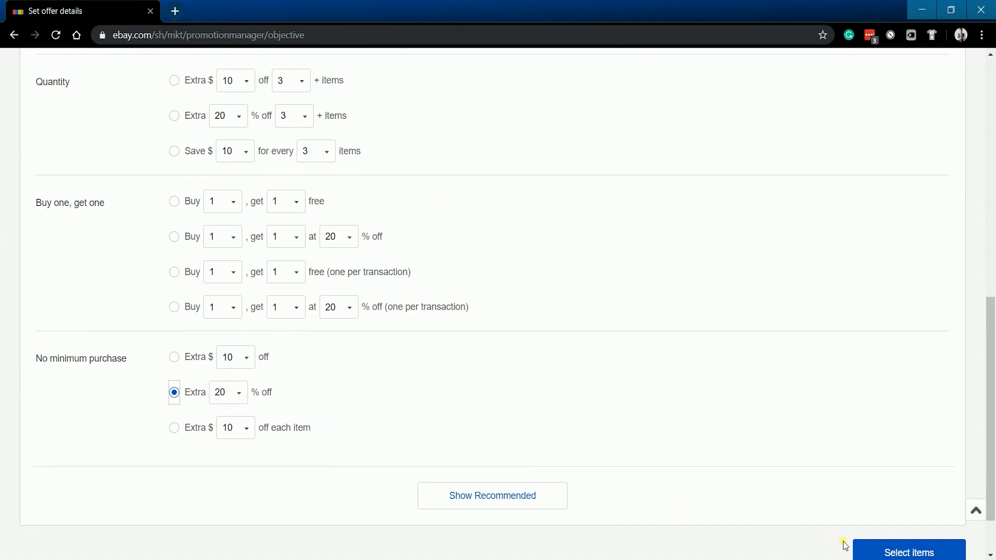
left_click(908, 552)
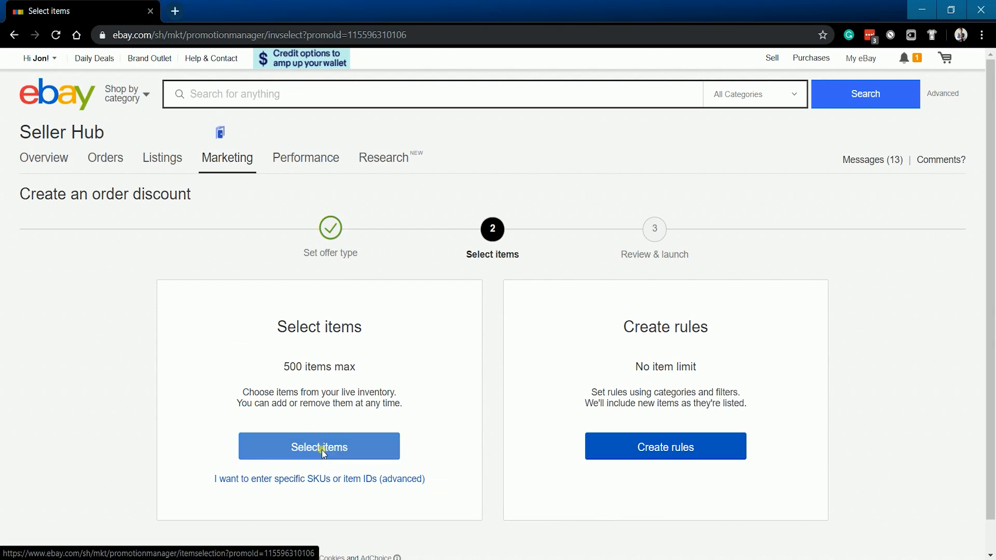
left_click(318, 446)
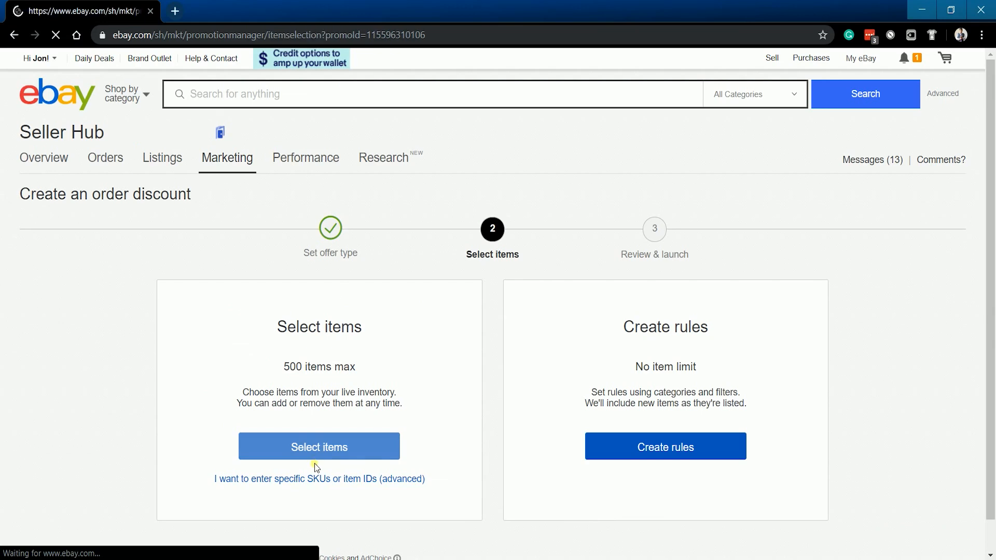
left_click(319, 446)
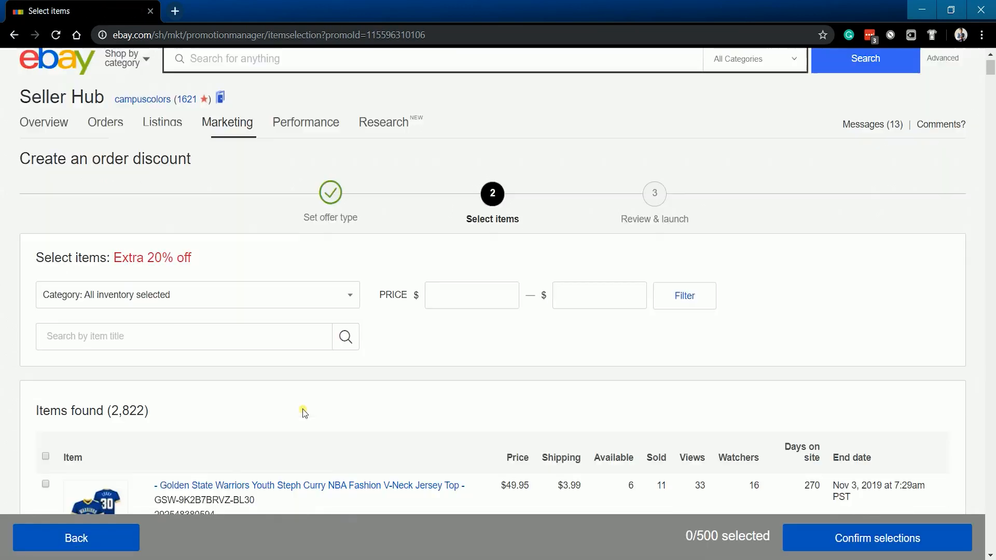
scroll("down", 3)
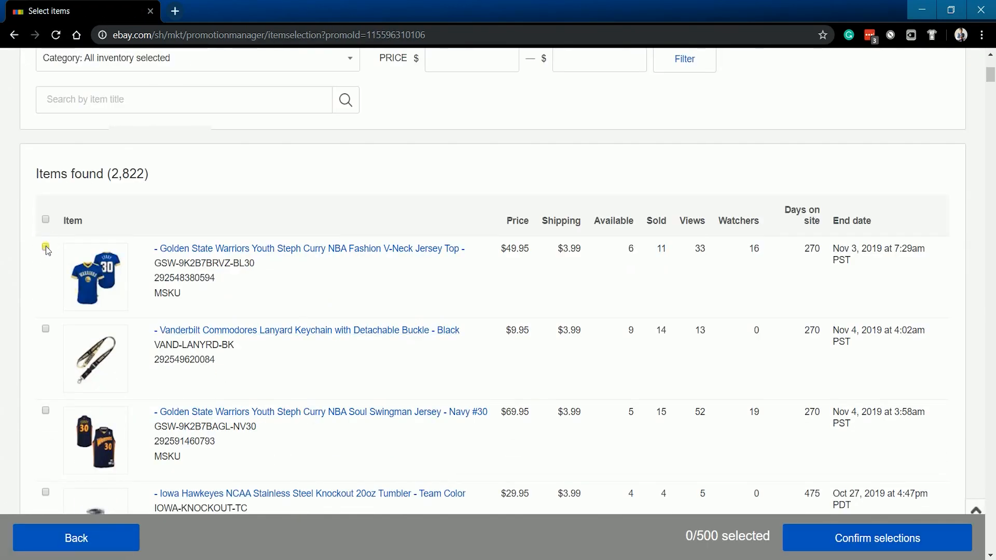
left_click(46, 410)
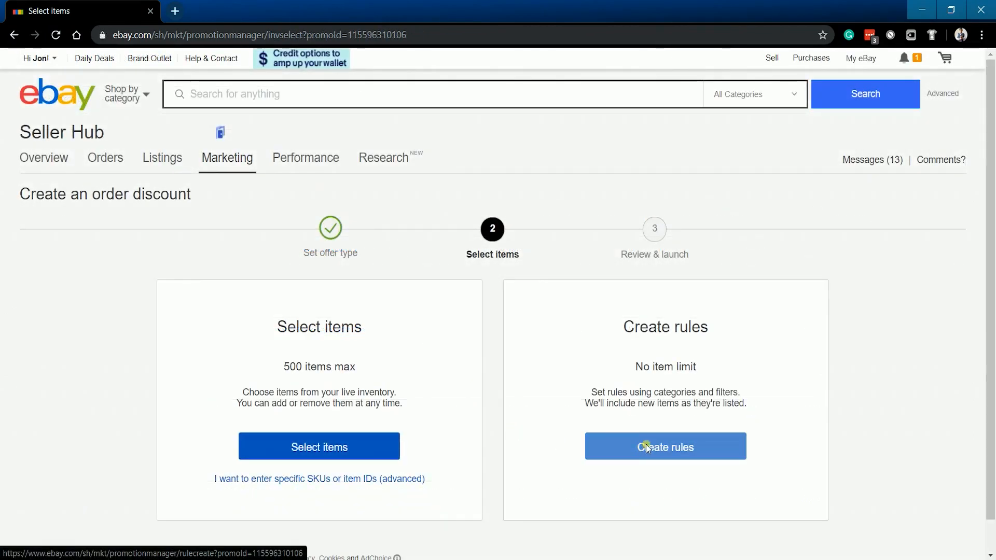
Switch to rule-based selection and add a Sports Mem, Cards & Fan Shop category rule
left_click(665, 446)
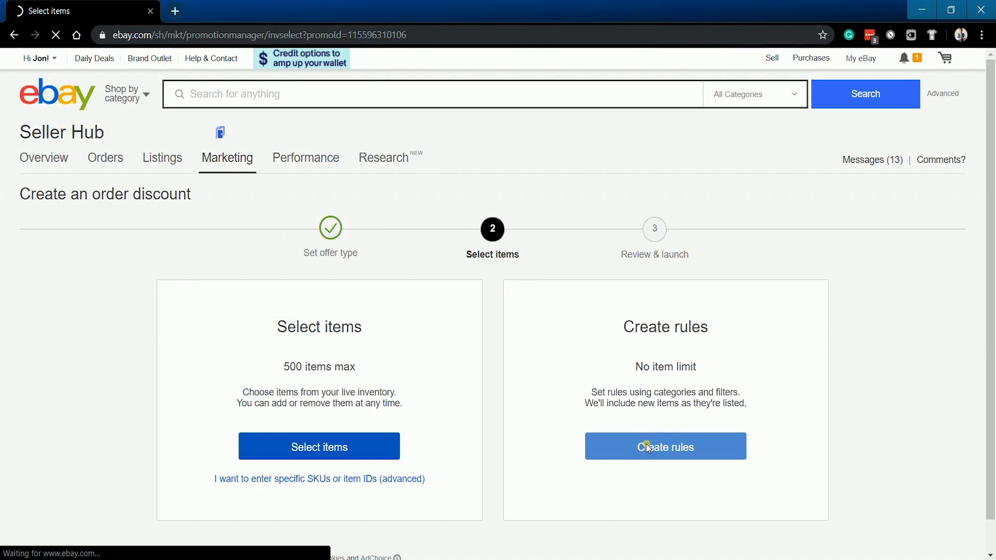
left_click(665, 446)
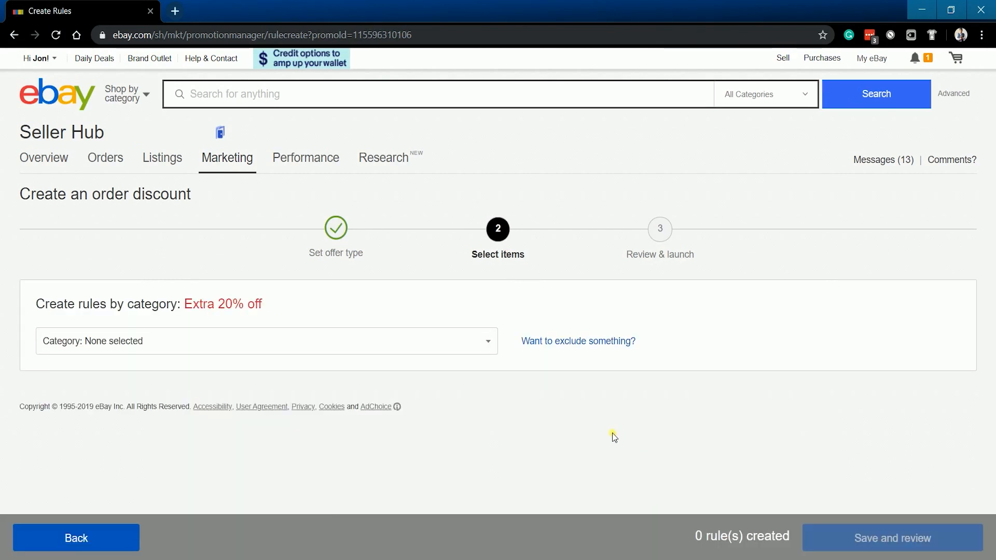
left_click(266, 342)
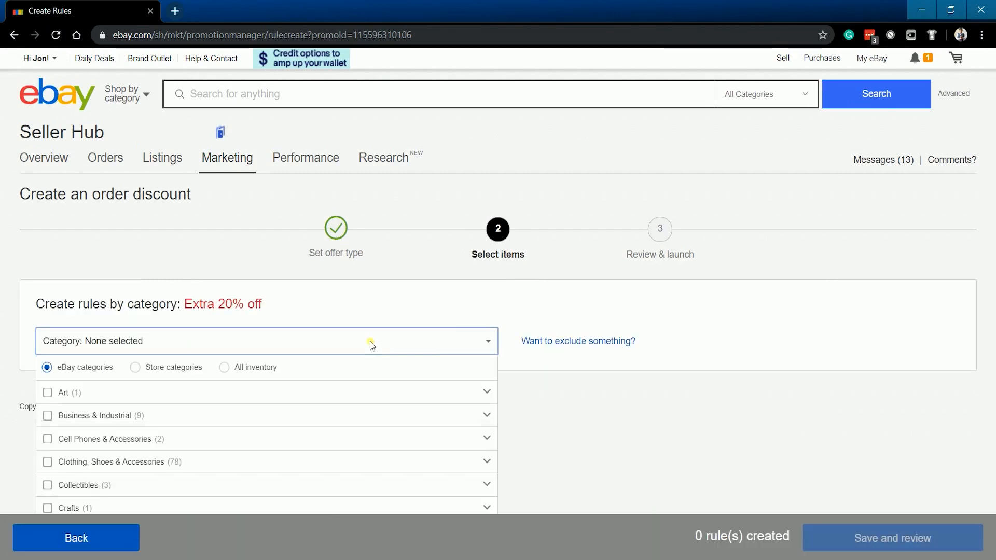
scroll("down", 3)
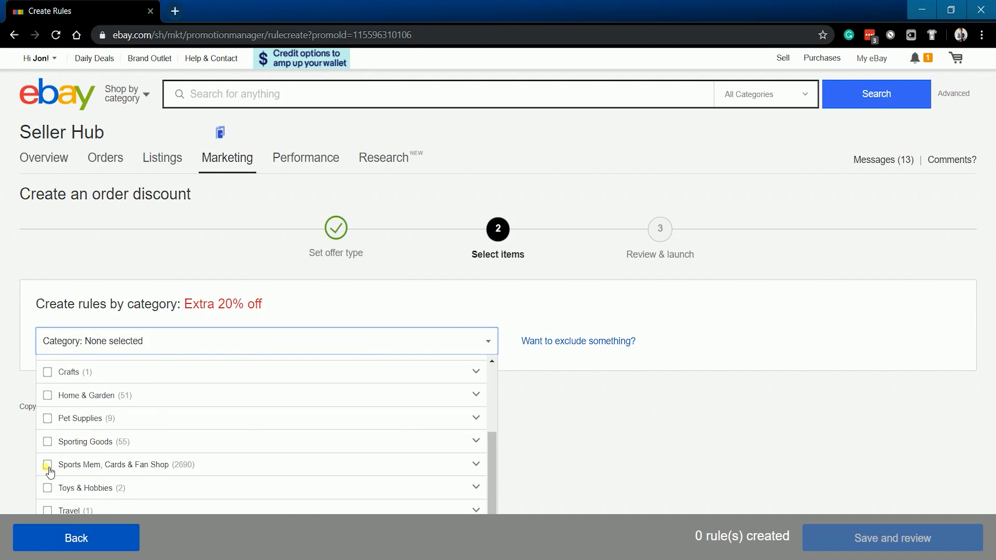
left_click(48, 465)
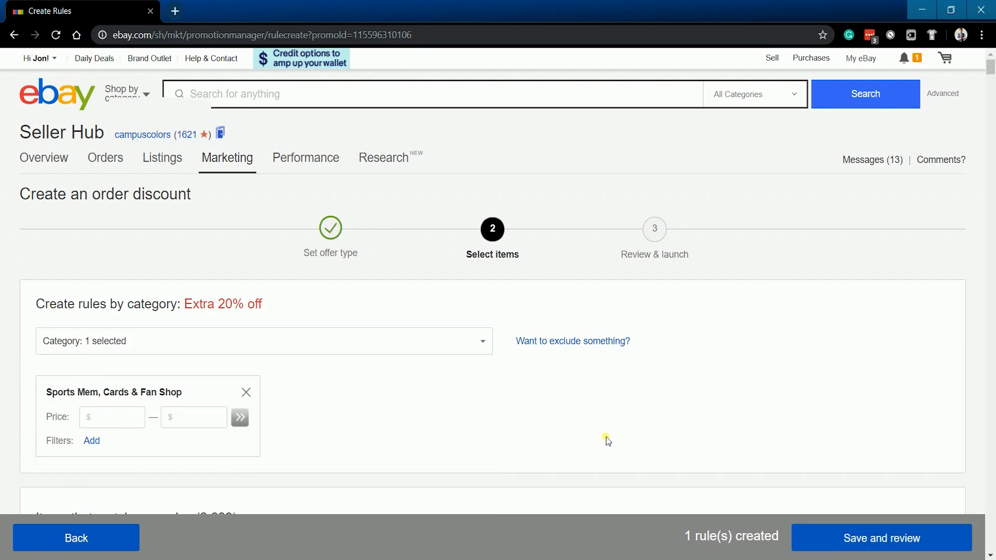
Limit the sports rule to prices 50.00–99.00 and New condition items
scroll("down", 3)
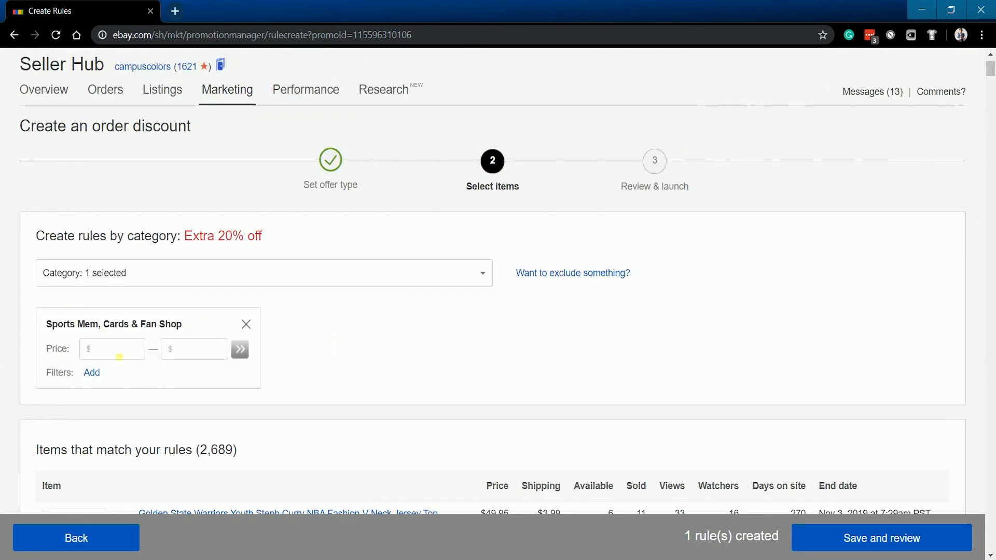
left_click(112, 348)
type("50")
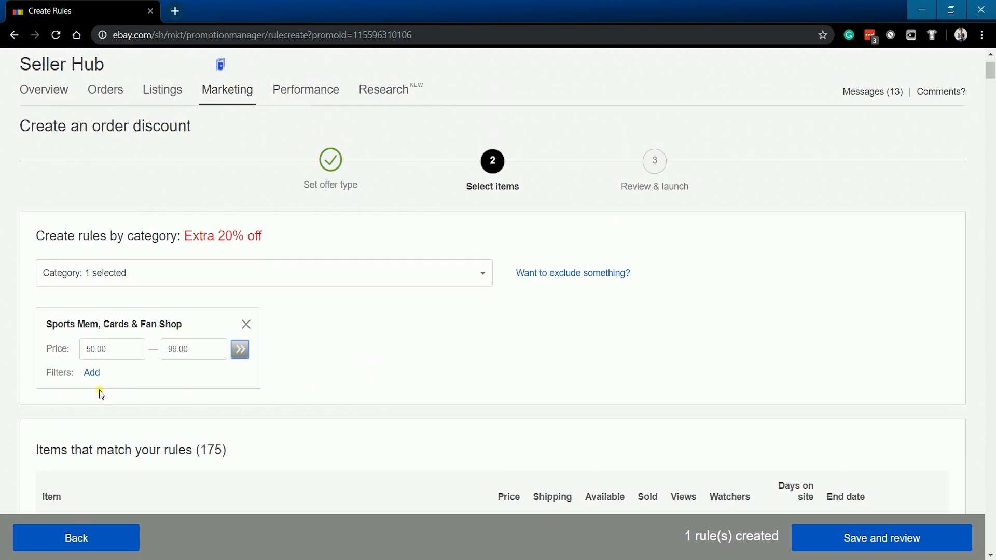
left_click(91, 372)
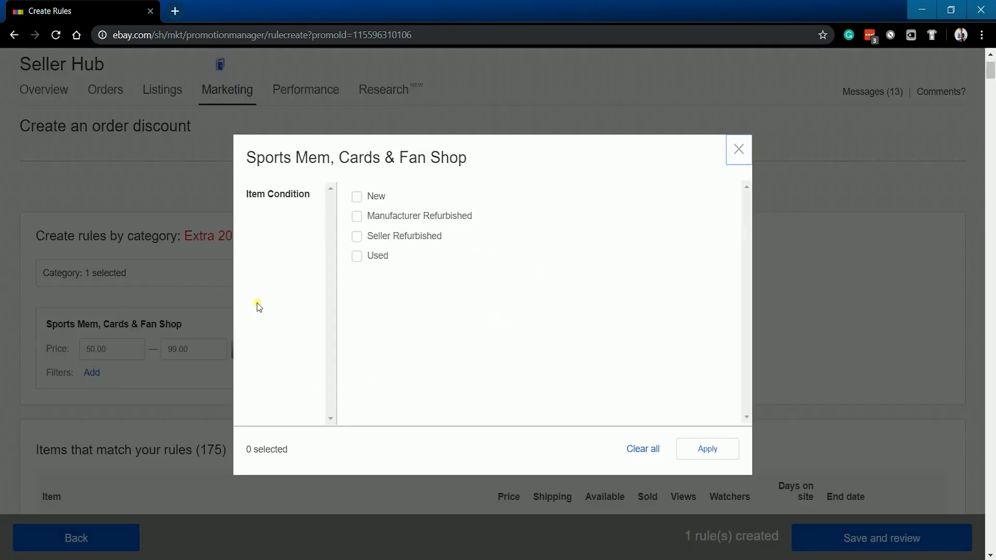
left_click(357, 197)
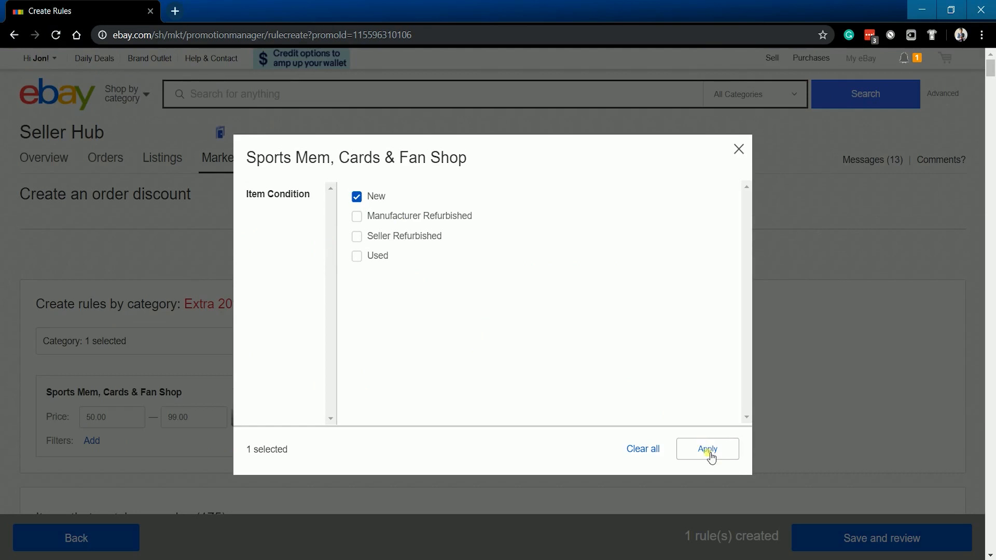
left_click(707, 449)
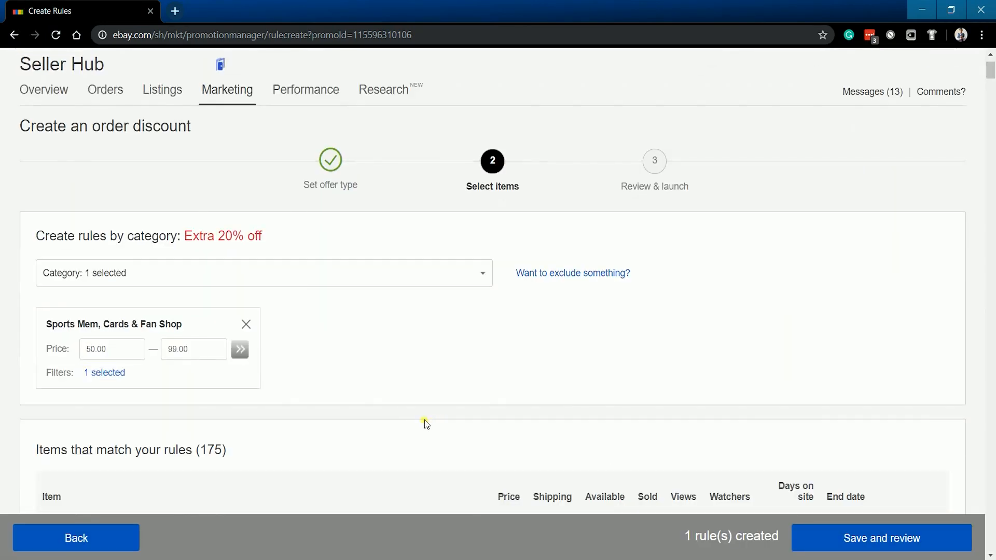
Skip exclusions, review the 175 matching items, and save the rules for review
left_click(571, 273)
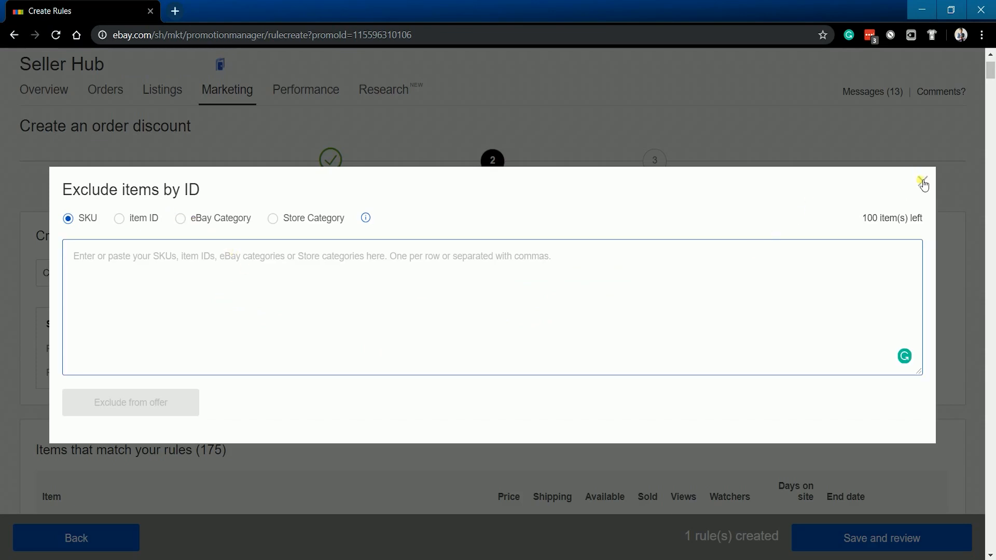
left_click(922, 183)
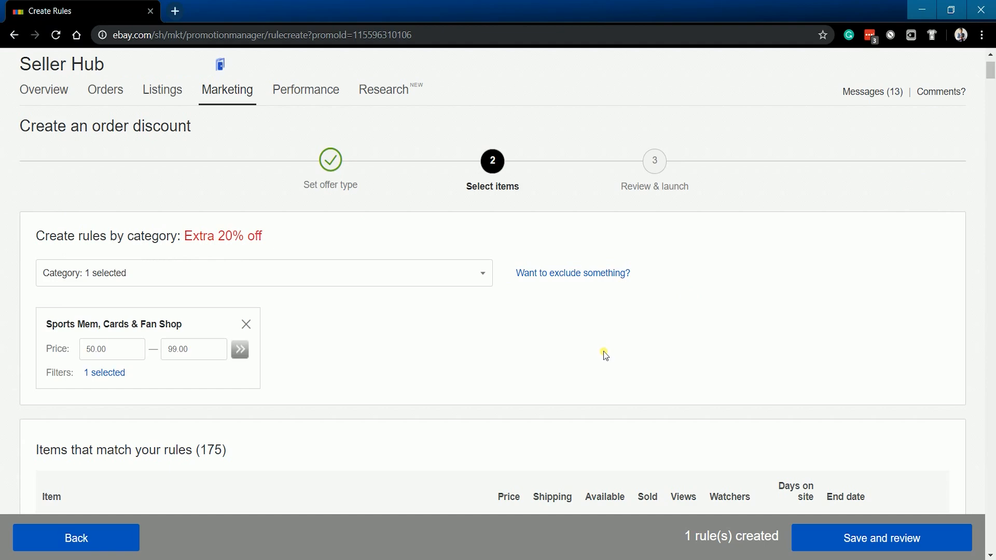
scroll("down", 3)
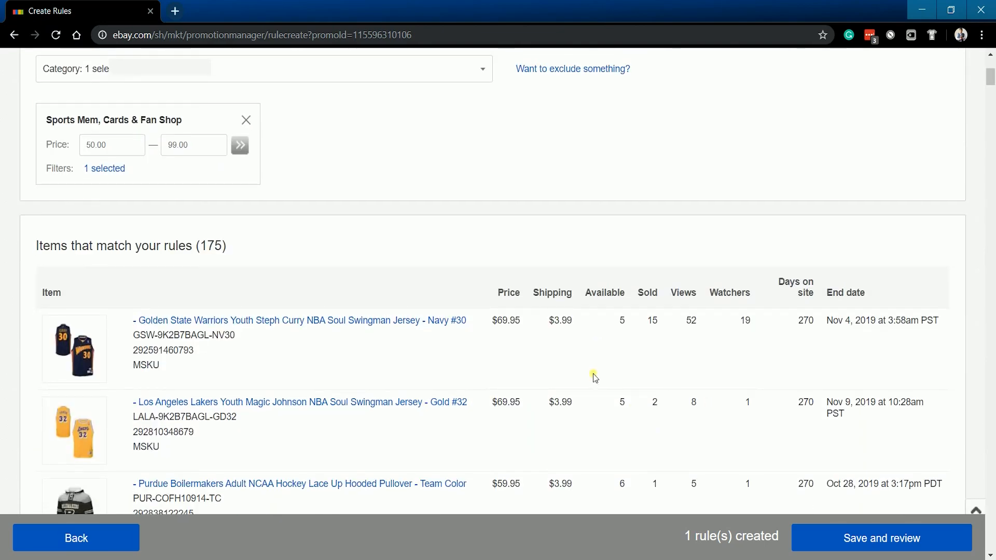
mouse_move(579, 380)
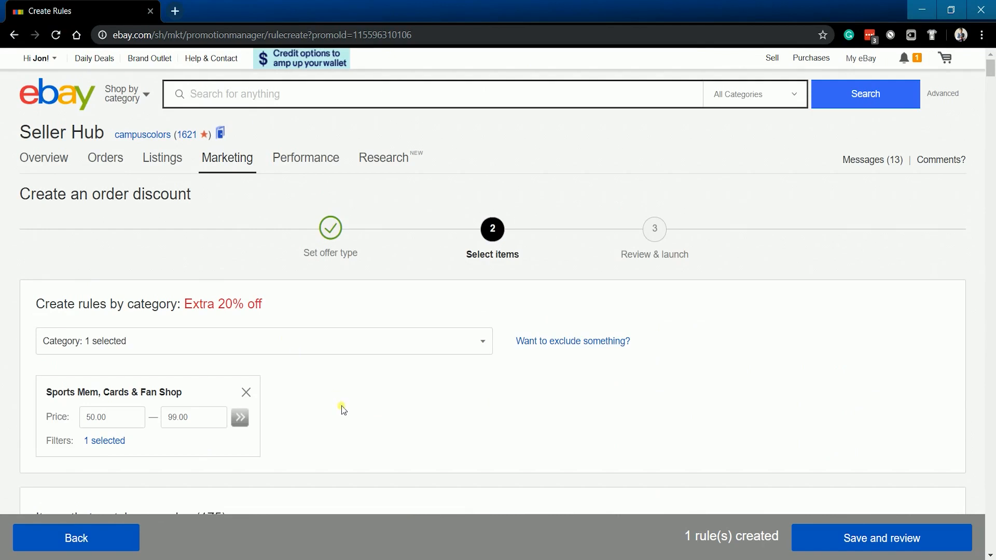
scroll("down", 3)
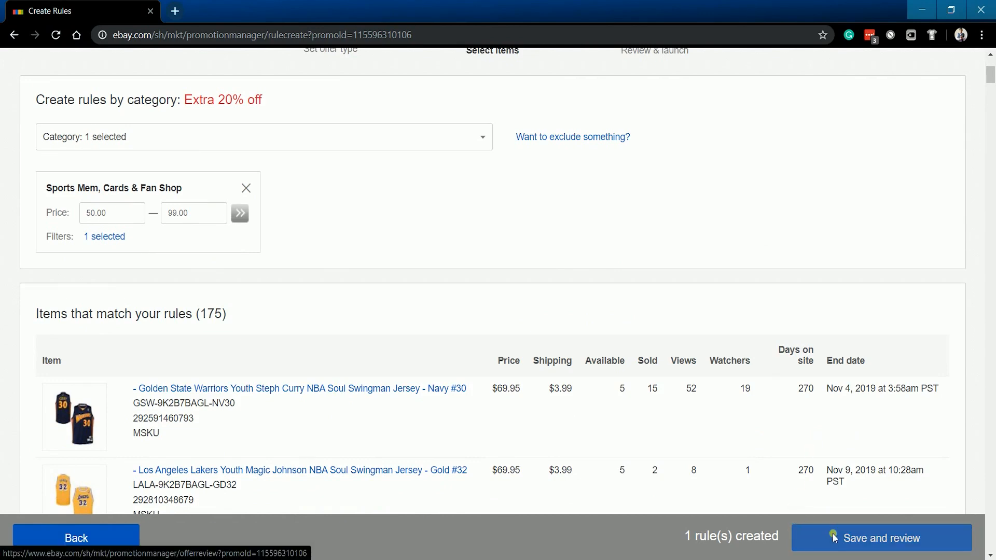
left_click(882, 538)
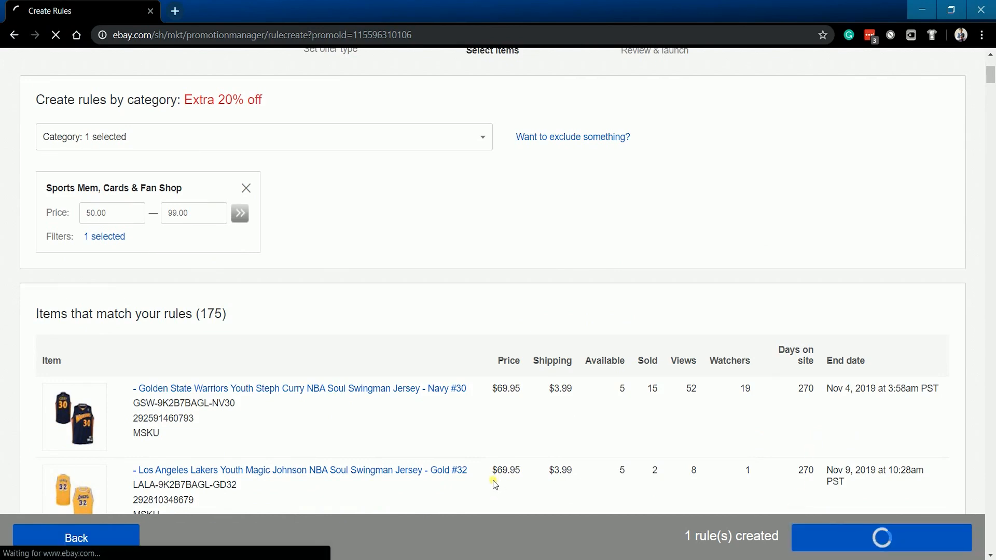
Edit the offer name, adding '20% off'
left_click(879, 537)
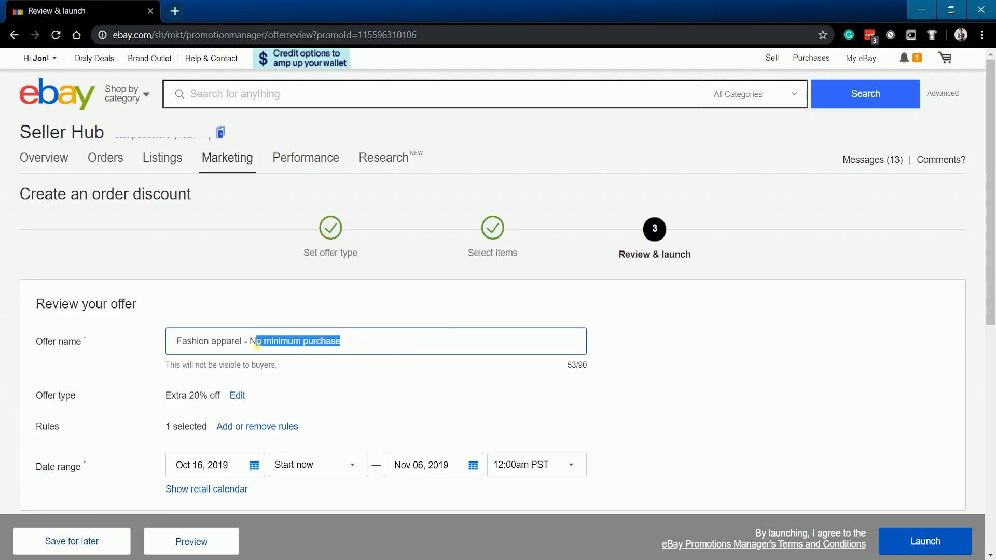
type("20")
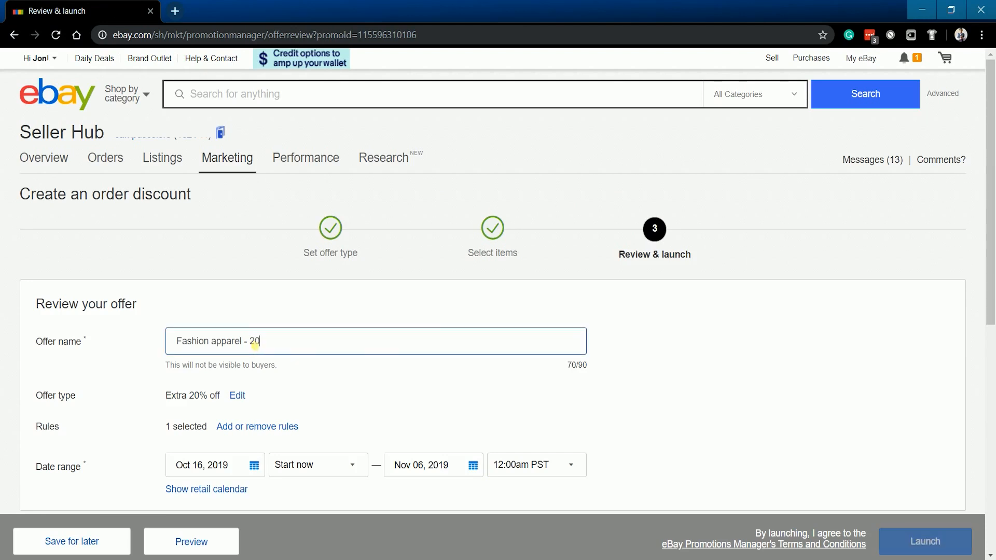
type("% off")
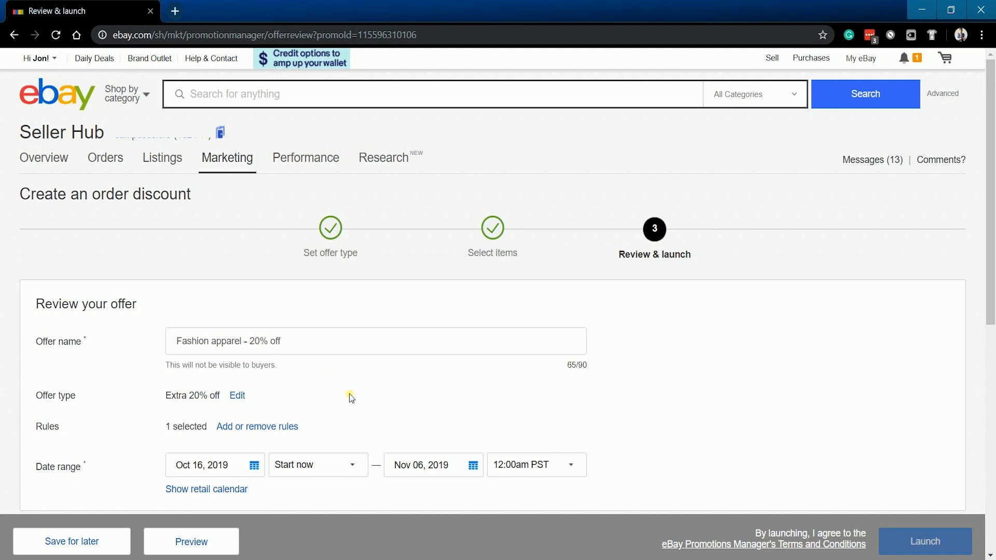
scroll("down", 3)
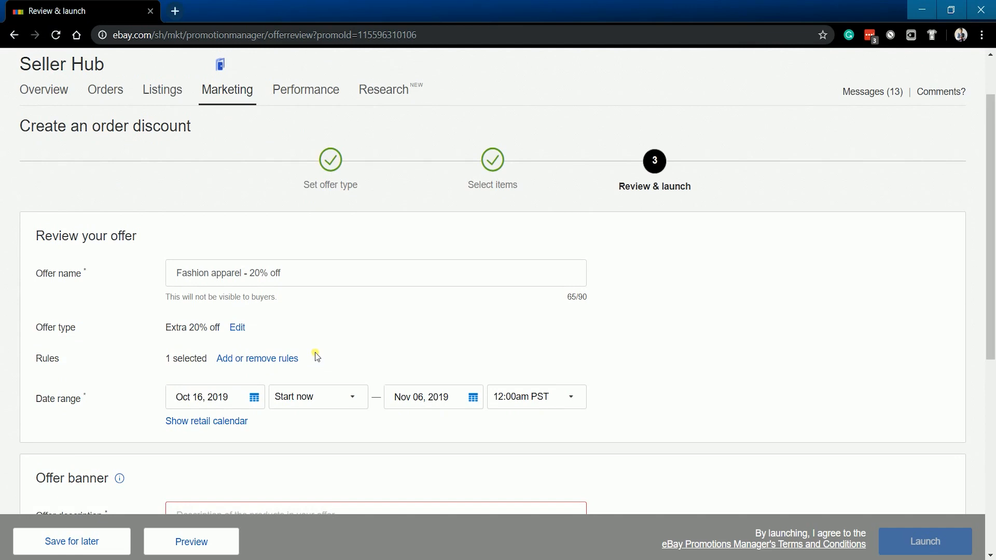
mouse_move(294, 350)
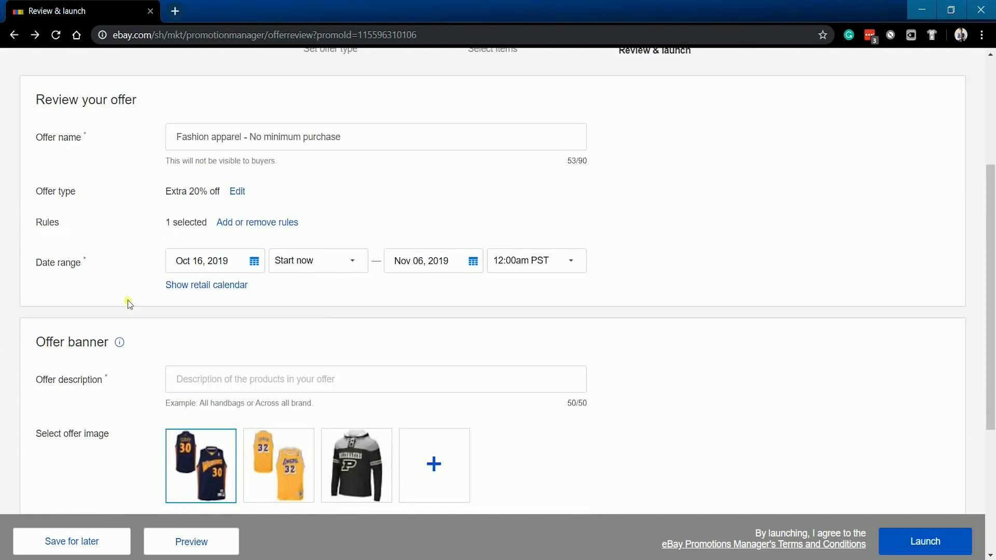
Set the offer to start Oct 30, 2019 and end Nov 2, 2019
left_click(203, 261)
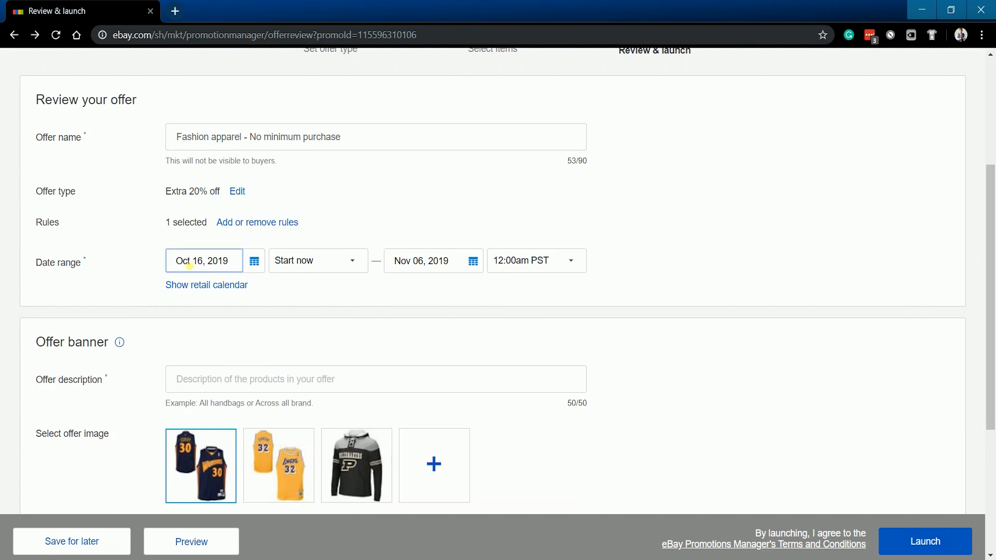
left_click(254, 261)
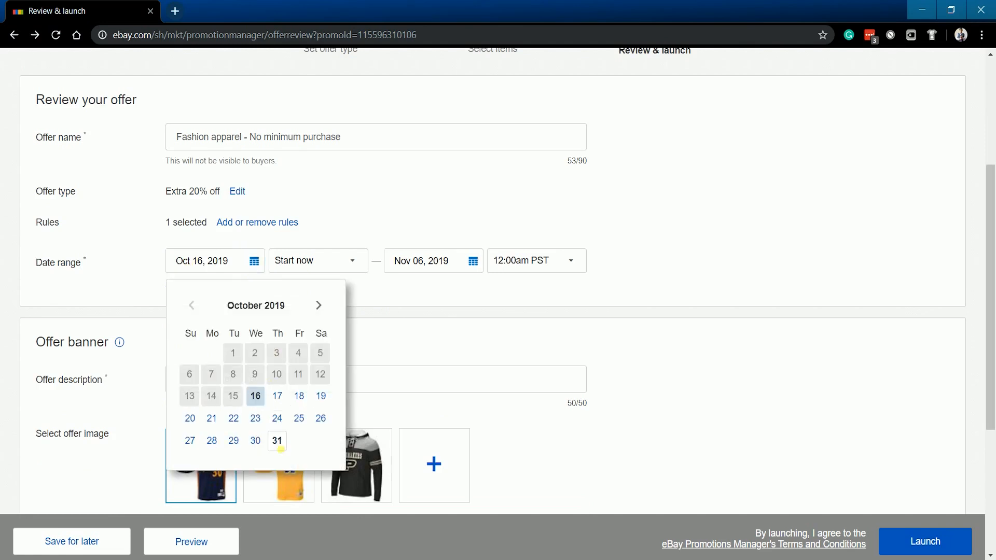
left_click(254, 440)
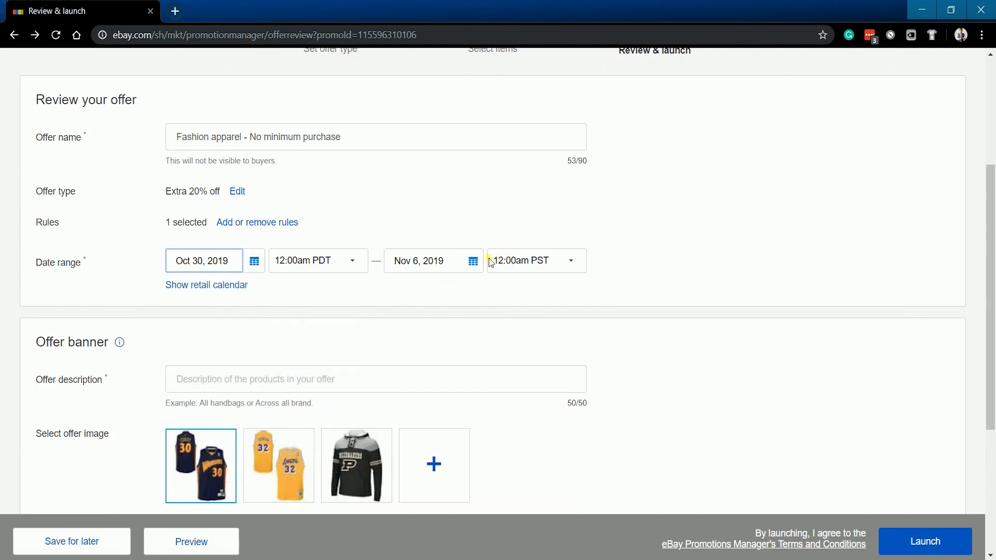
left_click(472, 260)
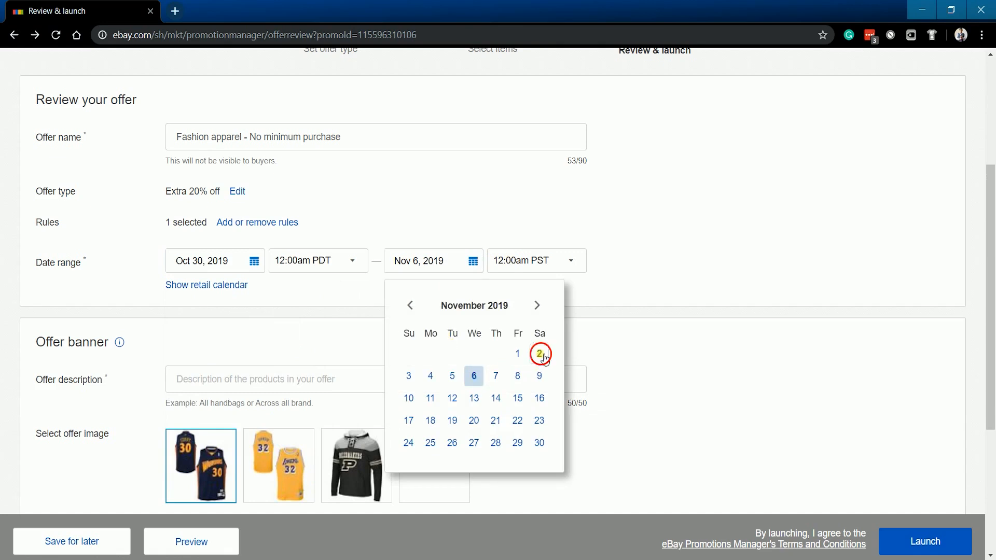
left_click(538, 354)
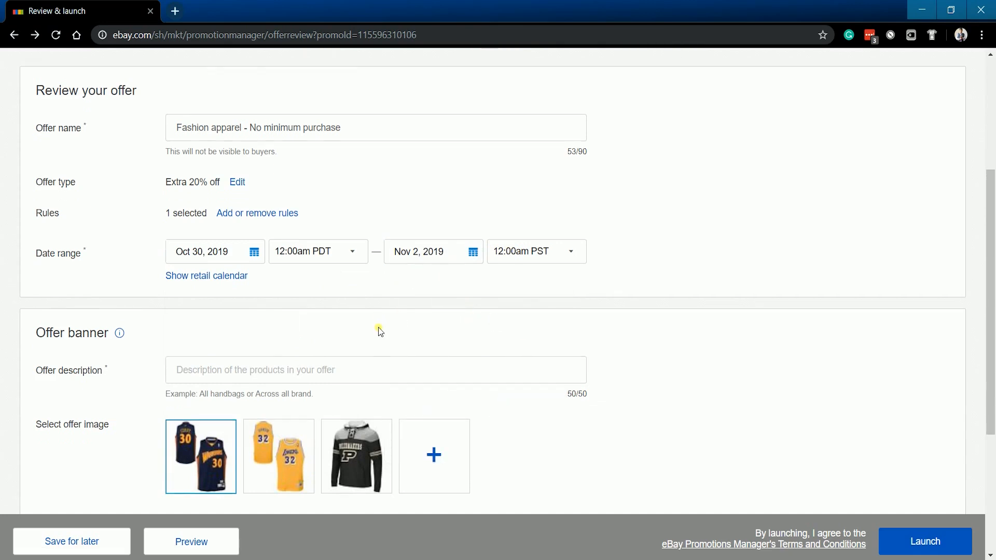
Give the banner the description 'For all men's item above $50' and the yellow #32 jerseys image
scroll("down", 3)
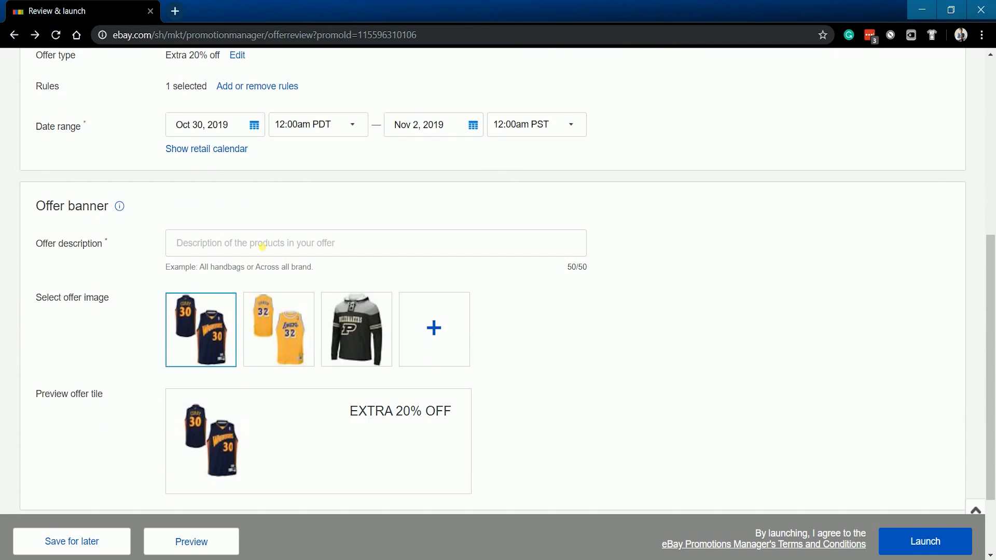
left_click(375, 243)
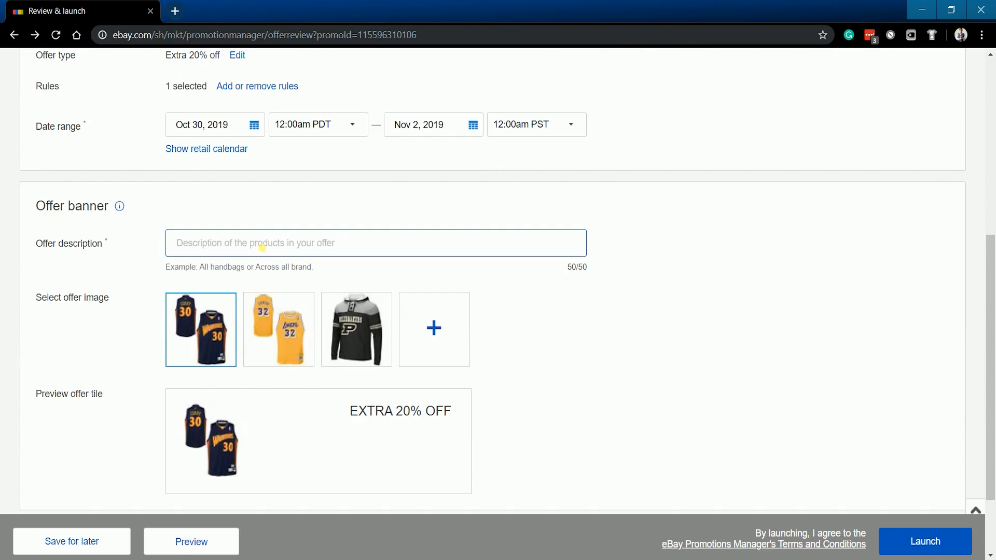
type("For all men's item above $50")
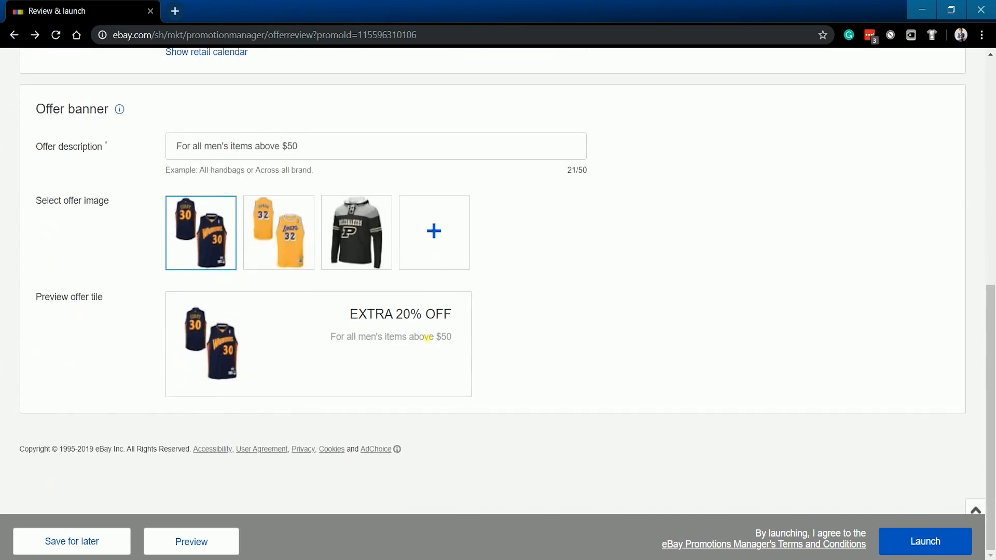
mouse_move(264, 244)
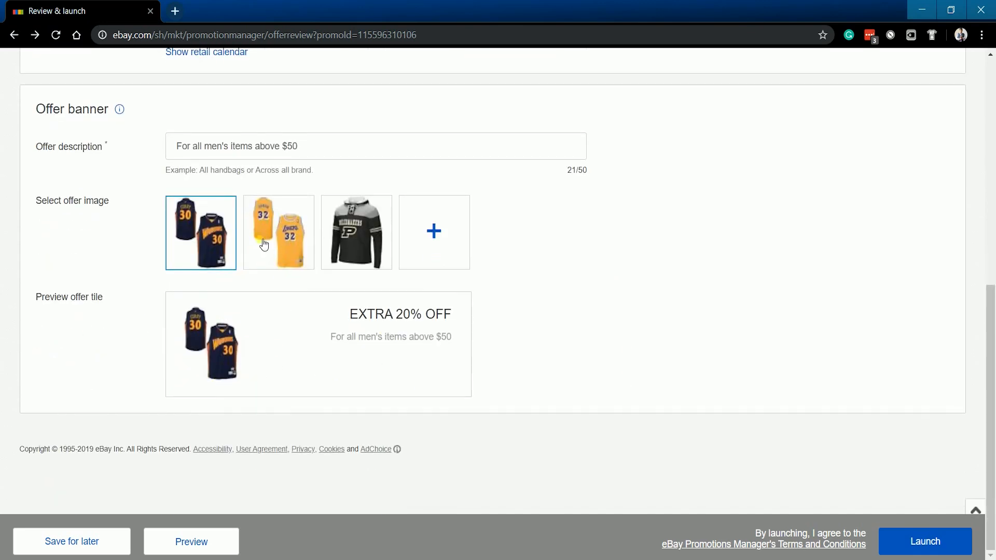
left_click(357, 232)
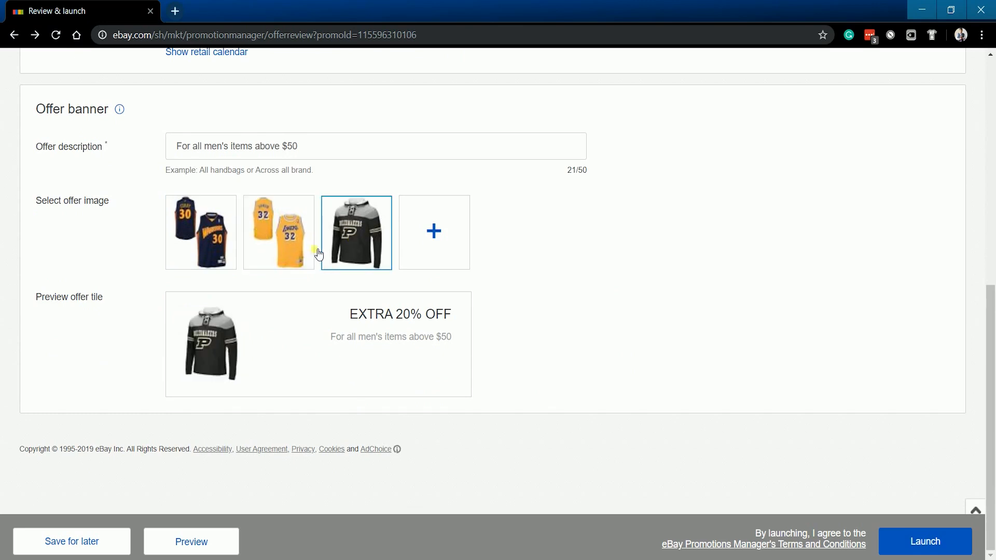
left_click(277, 232)
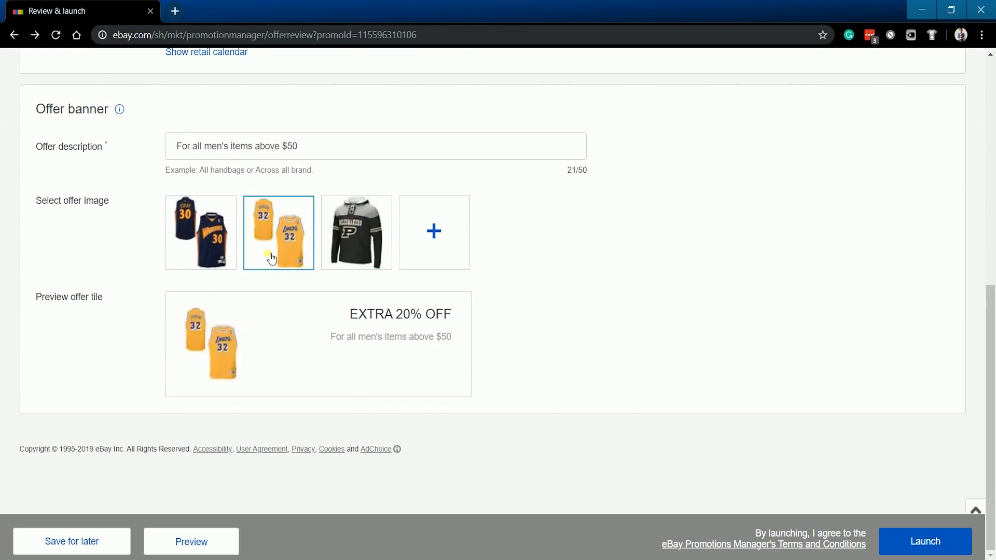
mouse_move(325, 381)
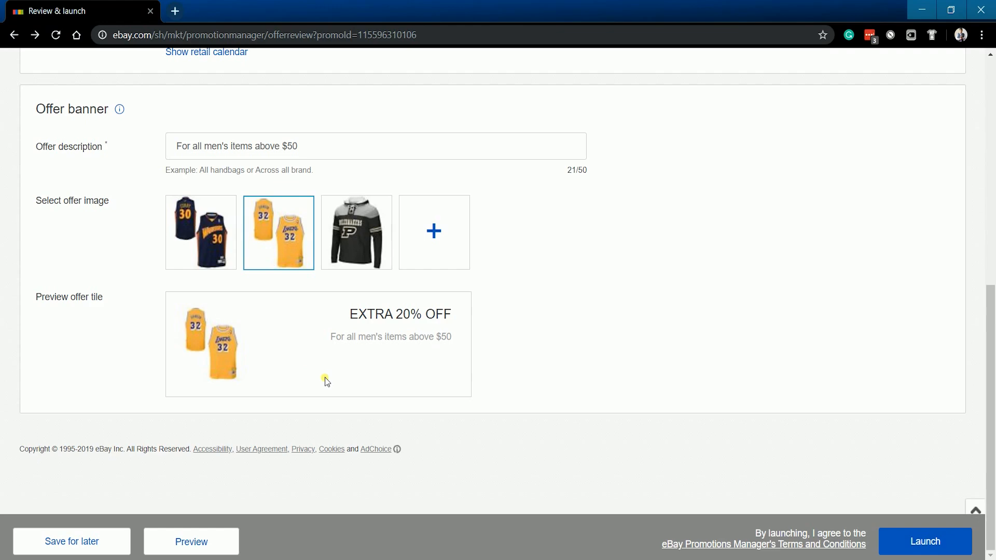
left_click(191, 541)
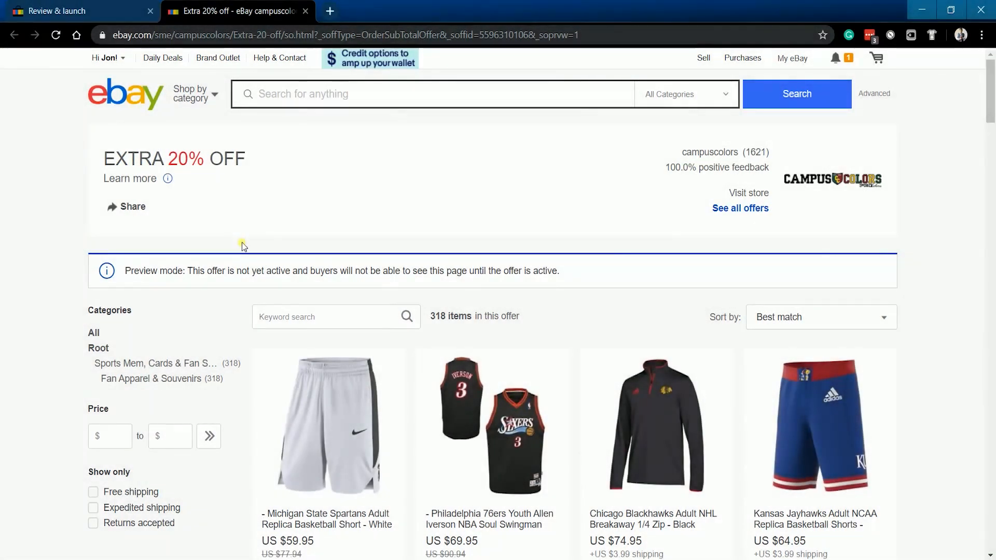
mouse_move(223, 133)
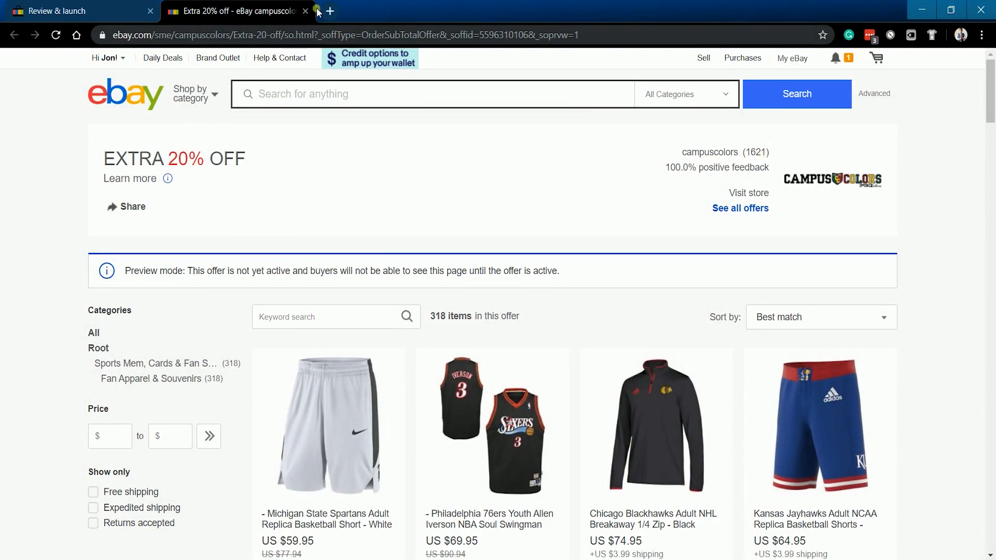
Close the buyer preview of the Extra 20% off offer and launch the discount
left_click(306, 11)
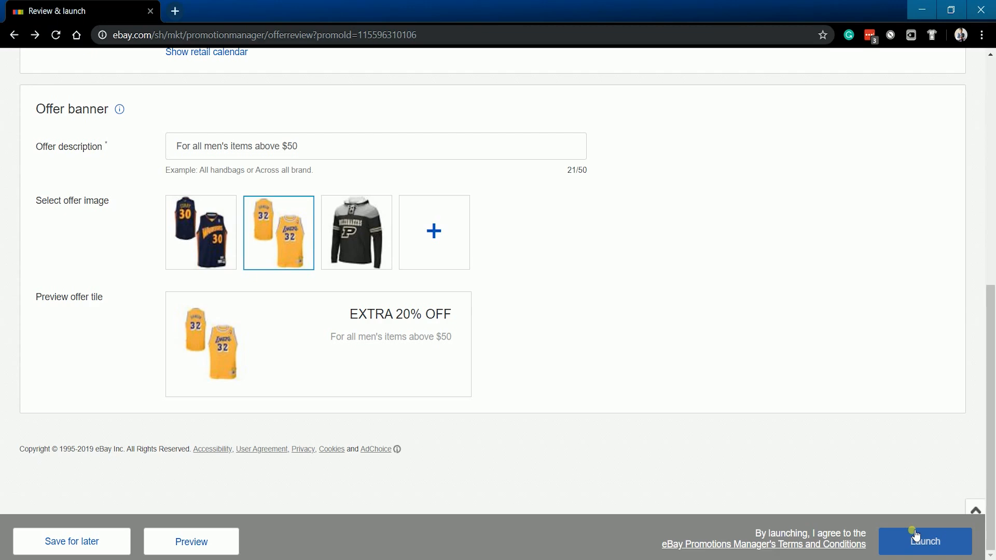
left_click(925, 541)
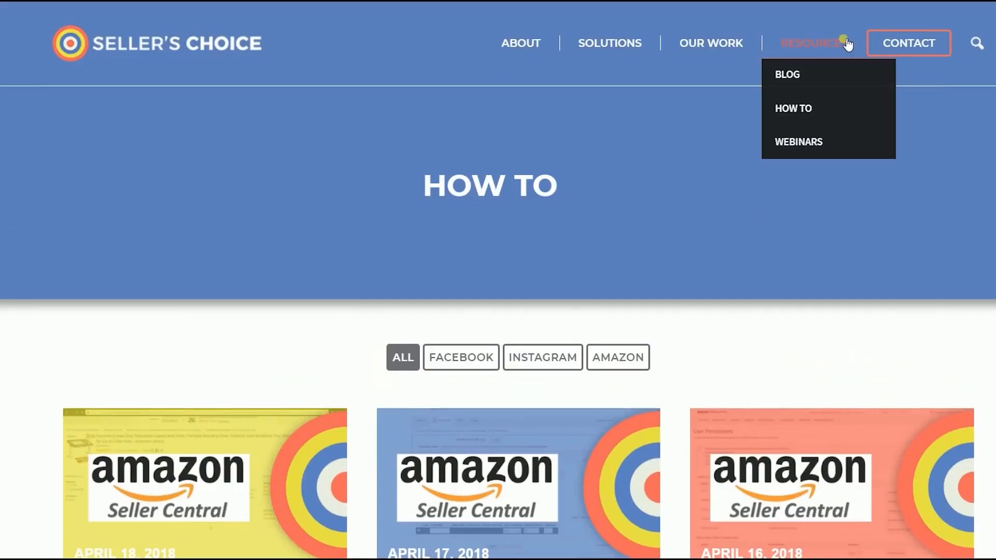
mouse_move(815, 208)
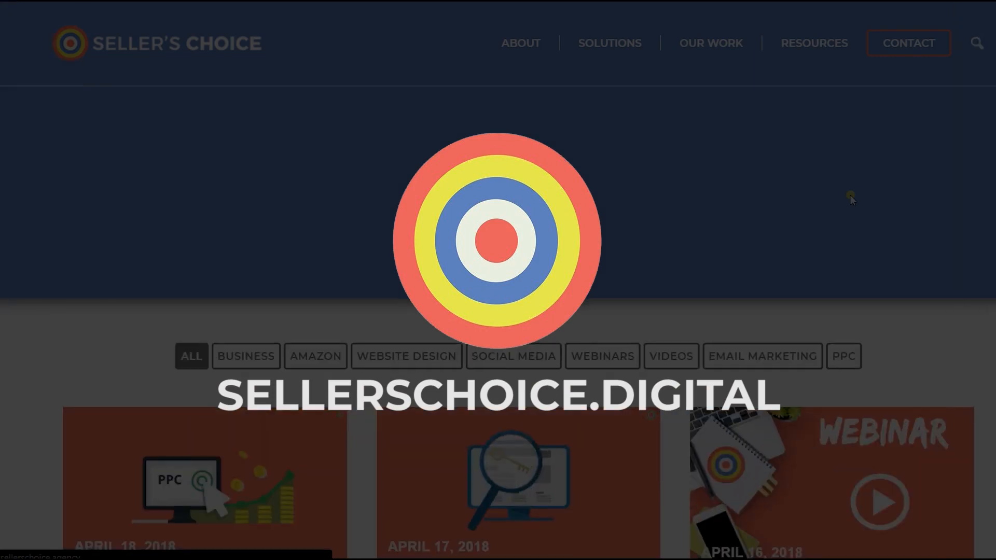
Scroll down through the Seller's Choice How To articles
scroll("down", 3)
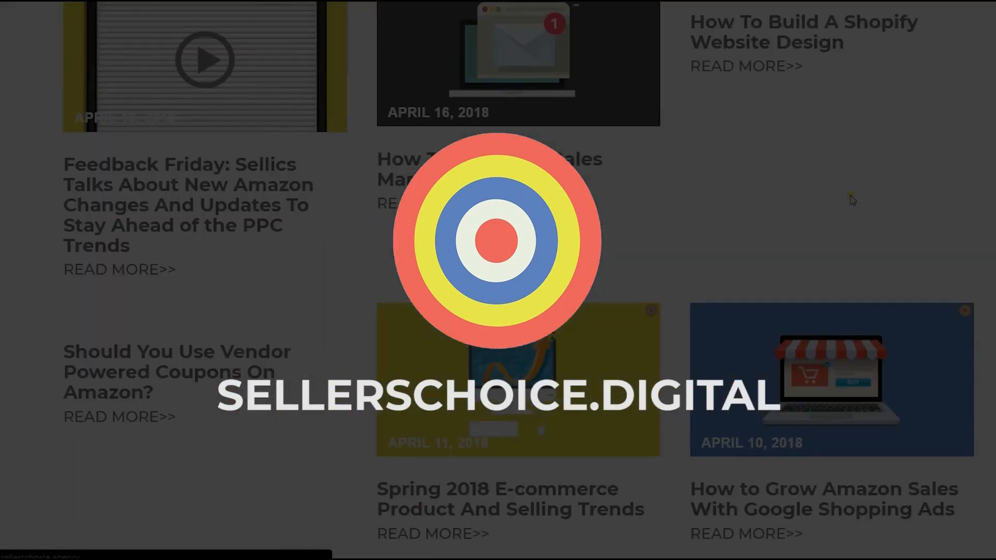